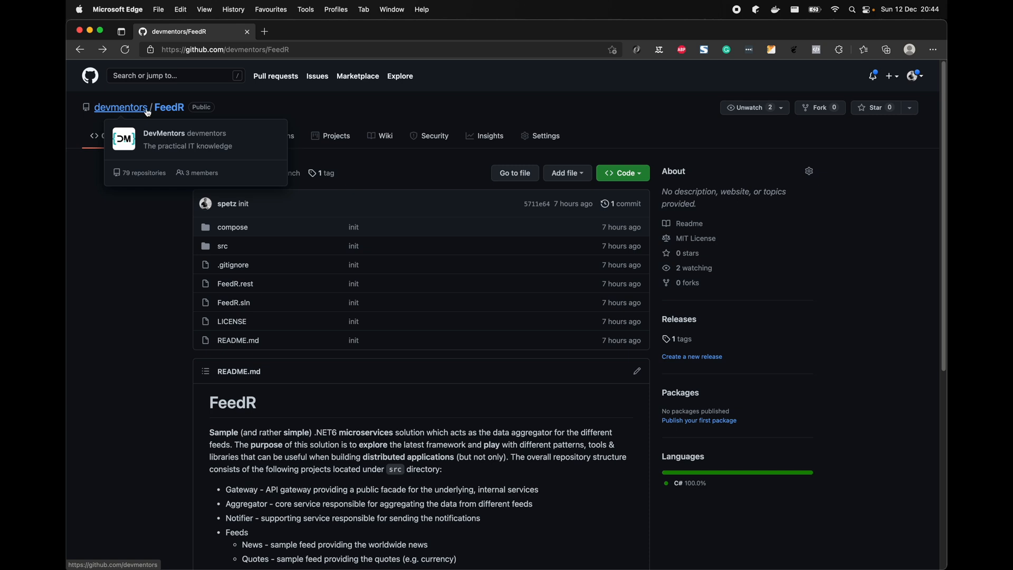
- View the FeedR repository's single tag, then return to its main page
scroll("down", 3)
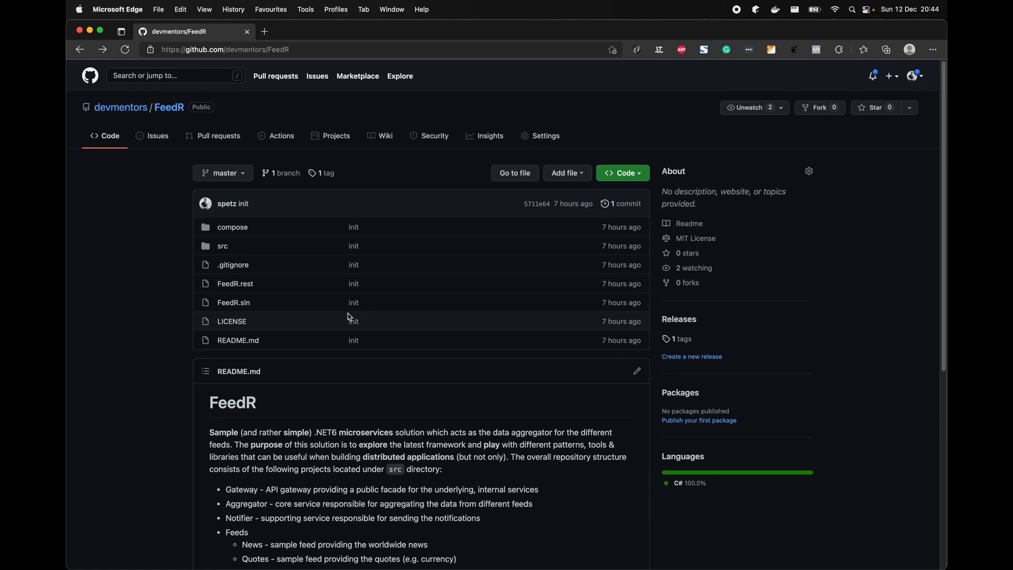
mouse_move(455, 199)
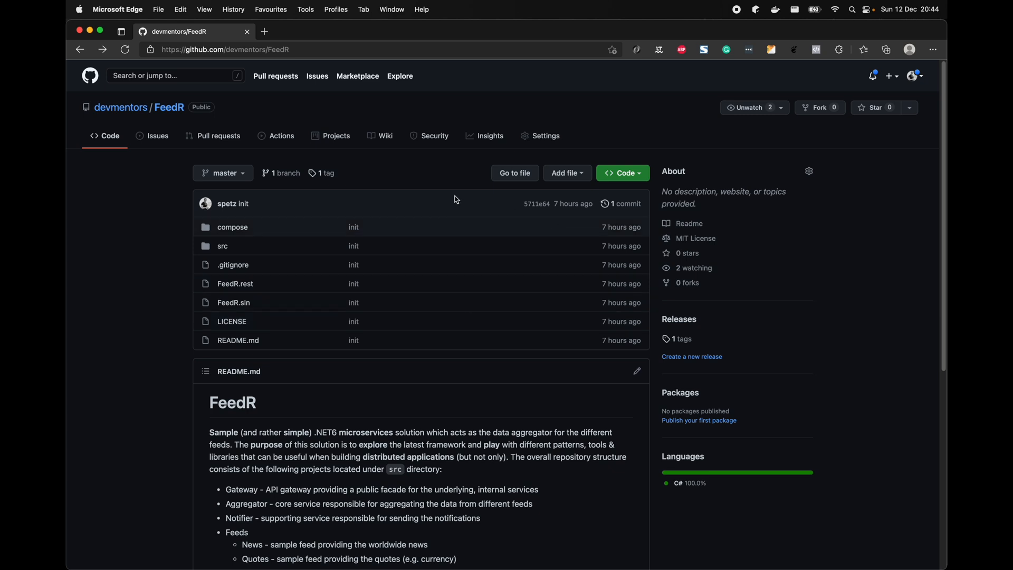
mouse_move(316, 173)
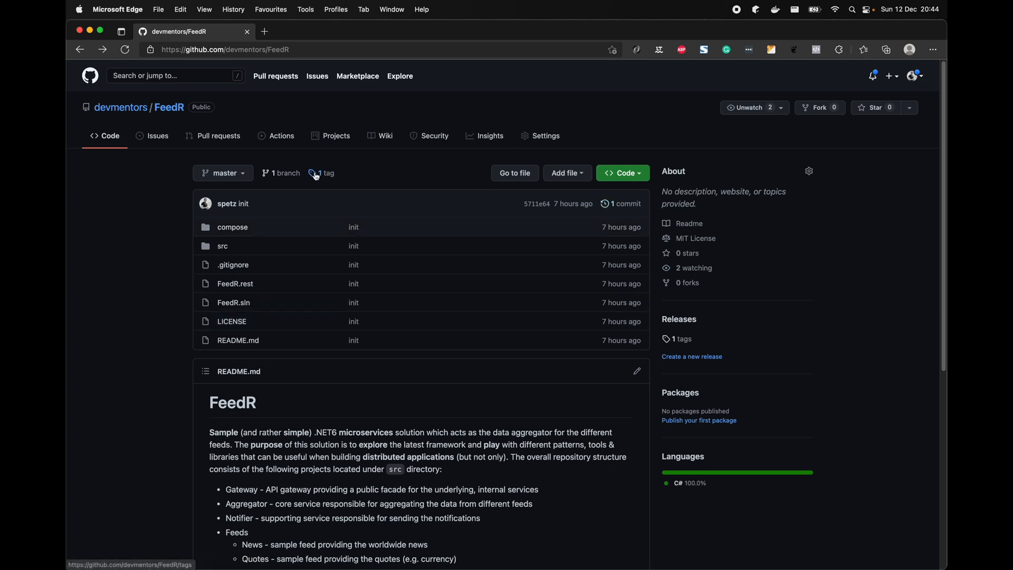
left_click(321, 173)
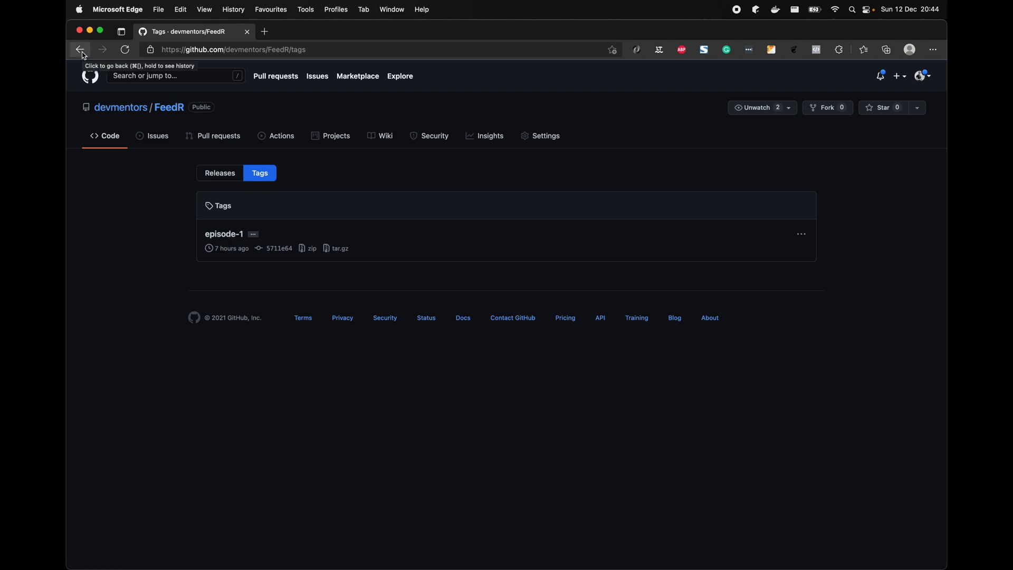
left_click(80, 49)
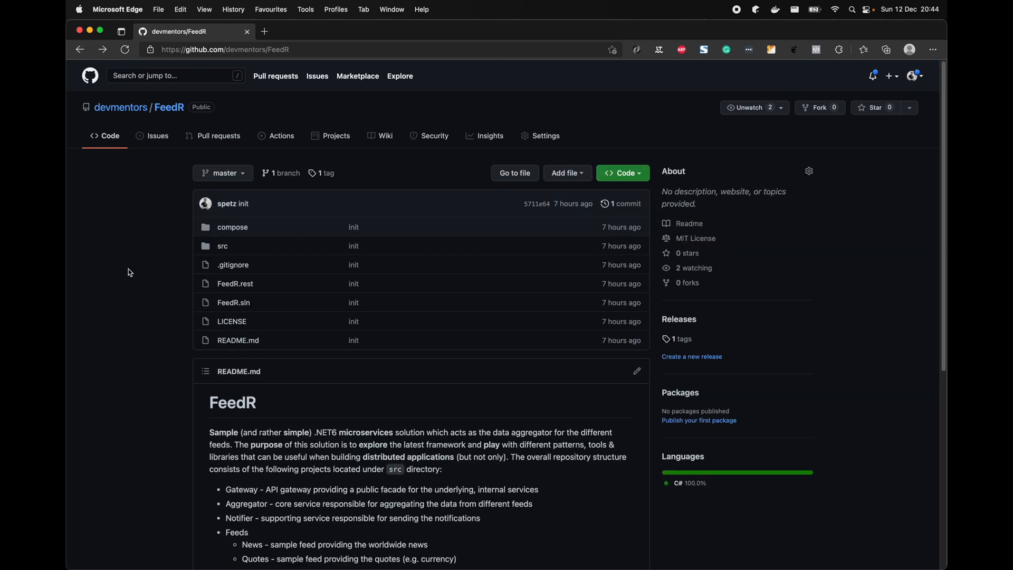
- Copy the repository's SSH clone address from the Code dropdown
scroll("down", 3)
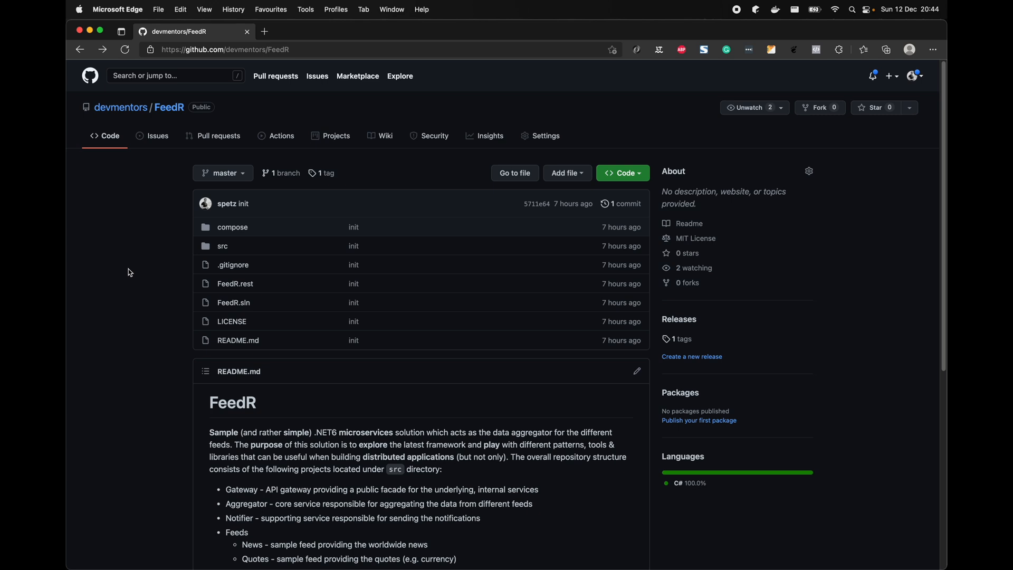
left_click(621, 173)
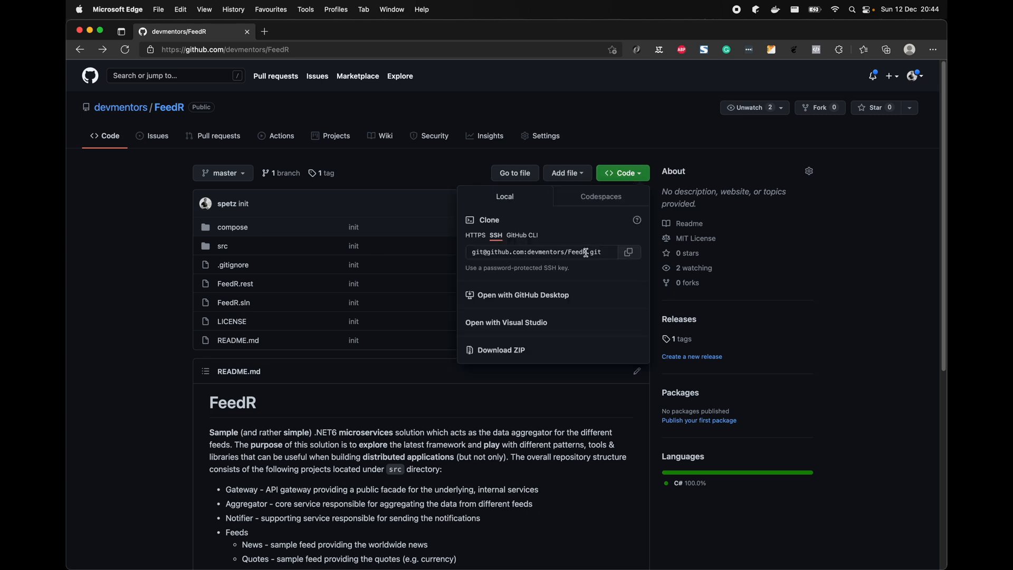
left_click(666, 138)
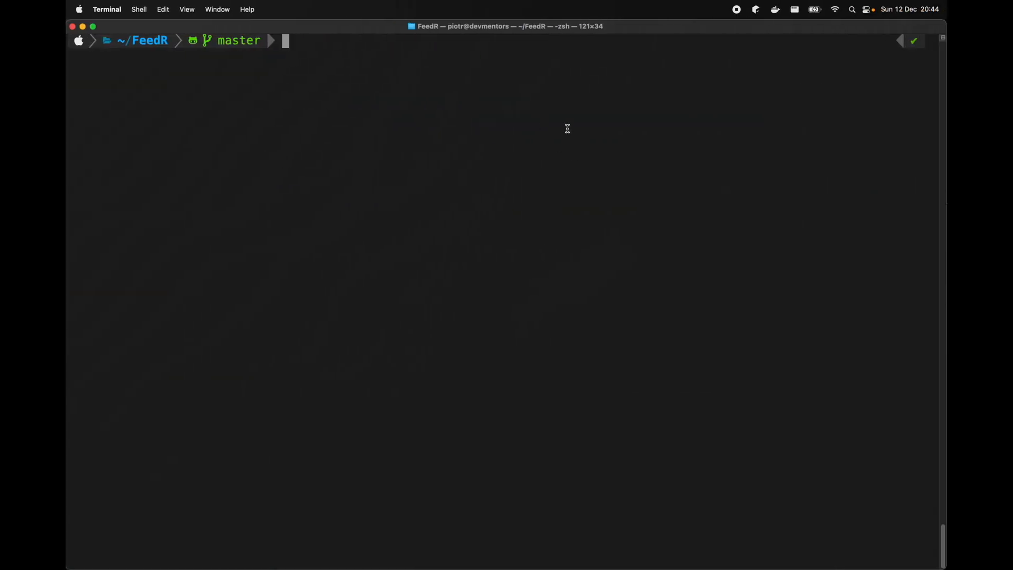
- Run dotnet build in ~/FeedR, list its files with ls, and open the solution
type("dotnet build")
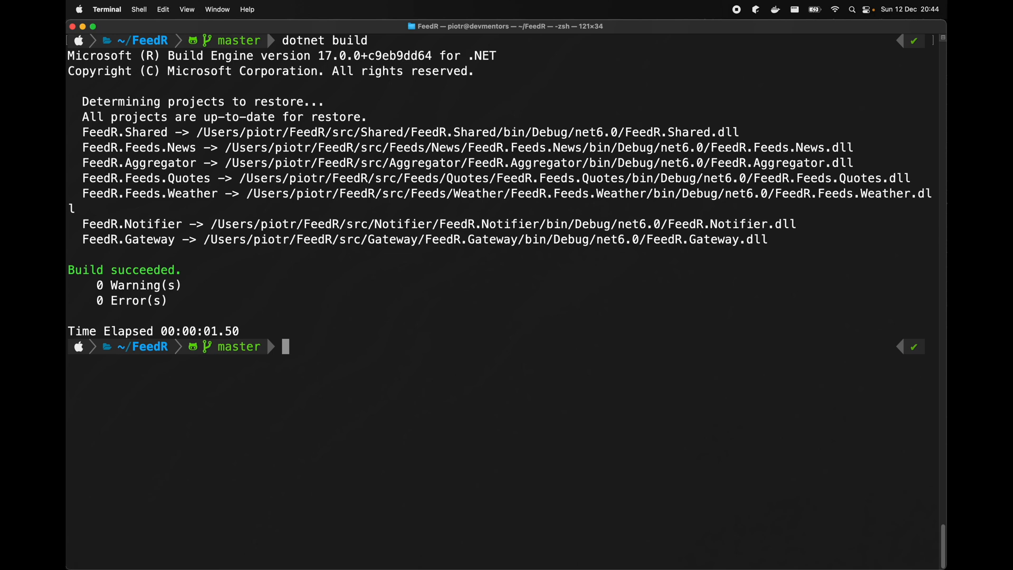
type("ls")
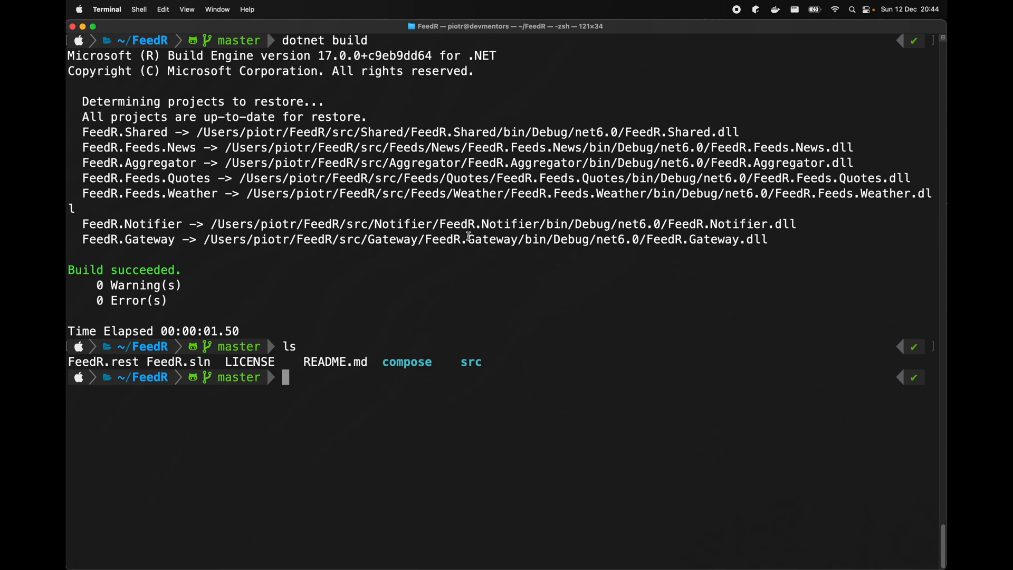
double_click(175, 362)
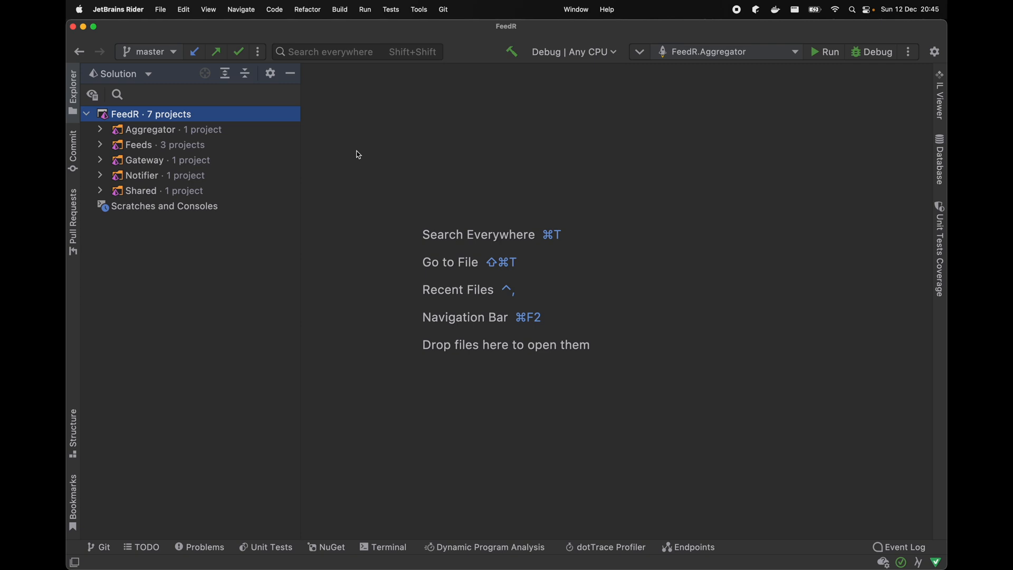
mouse_move(228, 118)
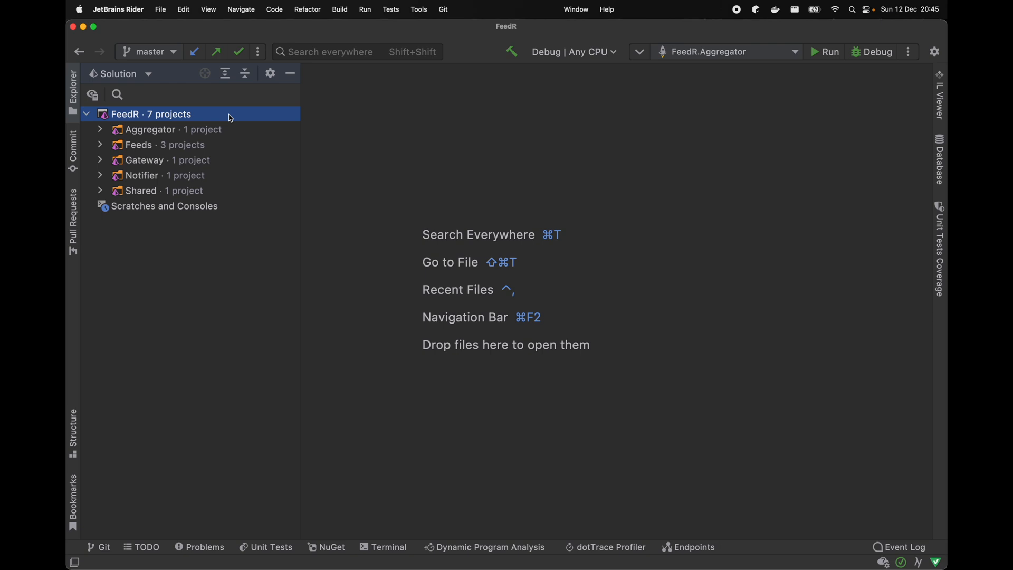
- Expand the Feeds solution folder to show News, Quotes and Weather
left_click(139, 144)
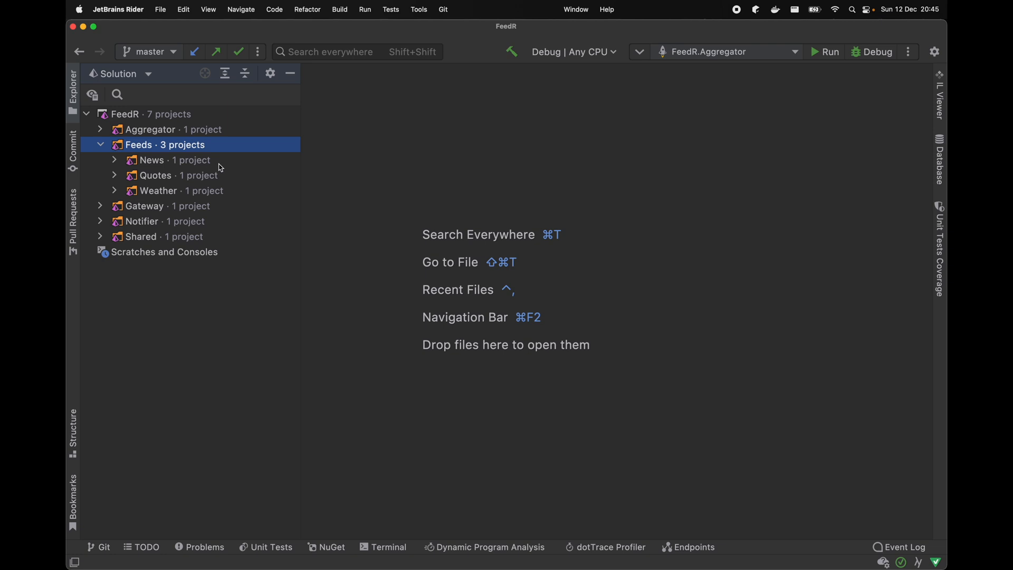
mouse_move(212, 167)
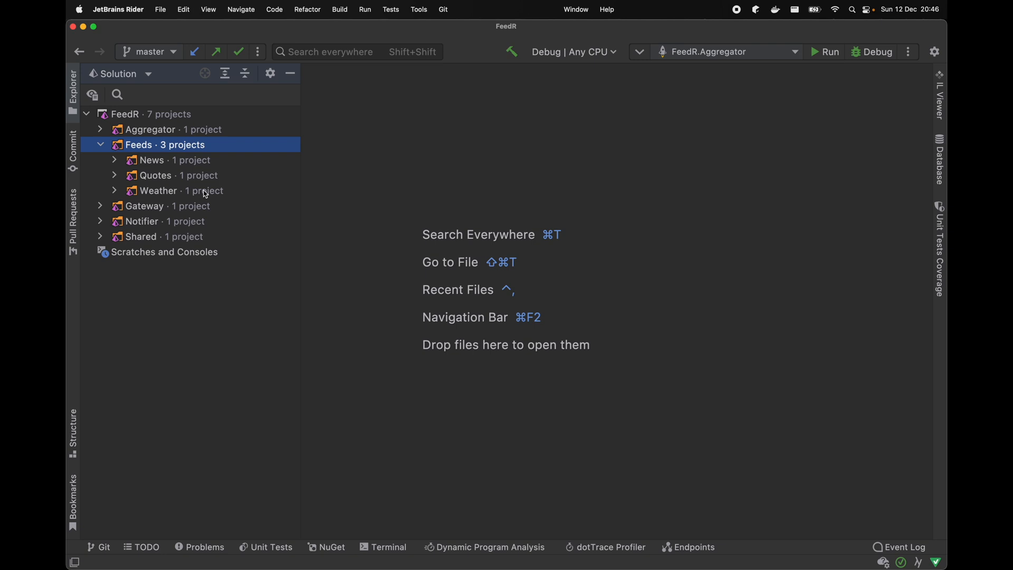
- Expand Aggregator and FeedR.Aggregator to view its files, then collapse the project
left_click(150, 130)
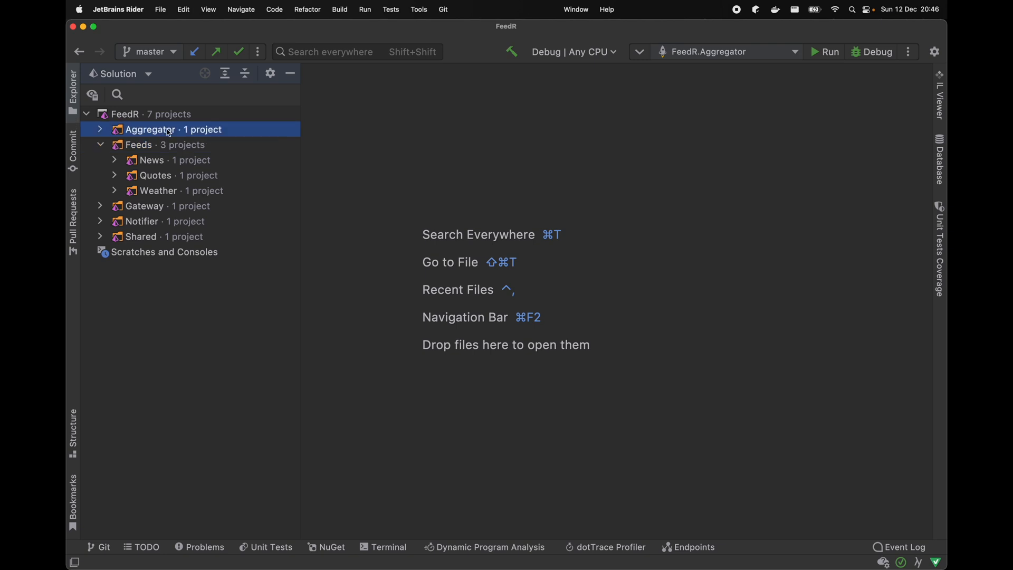
left_click(100, 129)
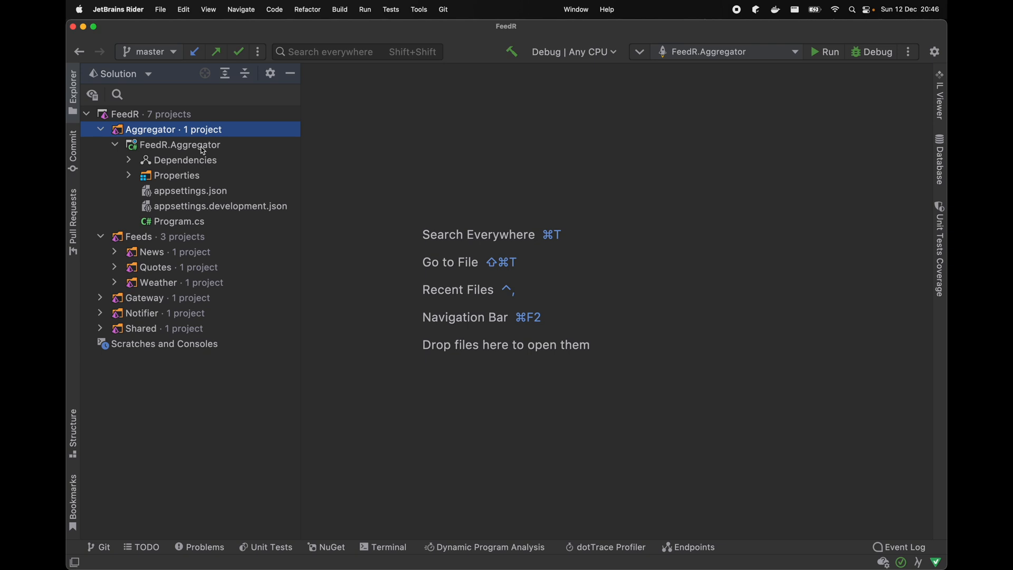
left_click(128, 144)
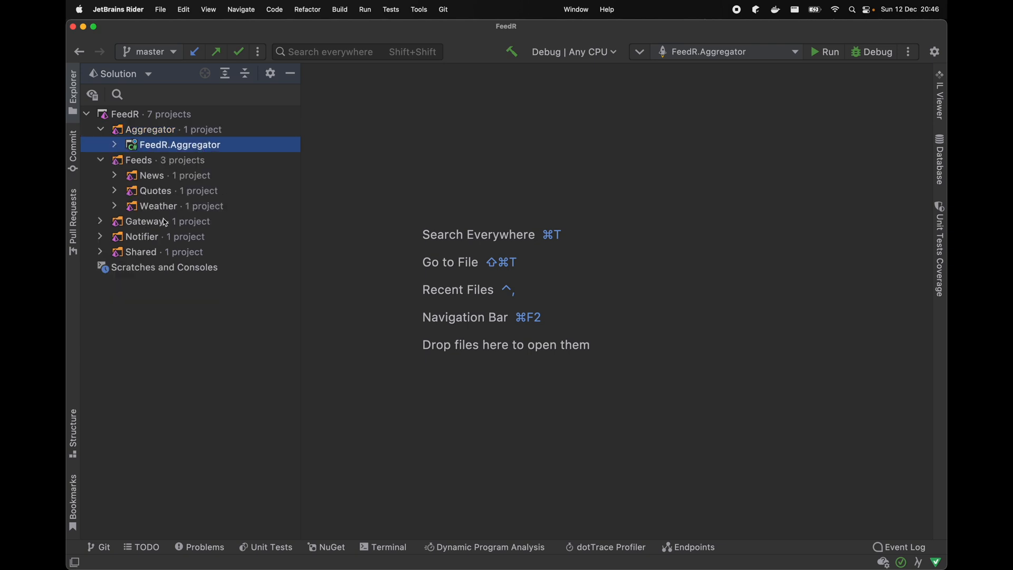
- Expand Gateway and Notifier to inspect their project files, then collapse them again
left_click(141, 237)
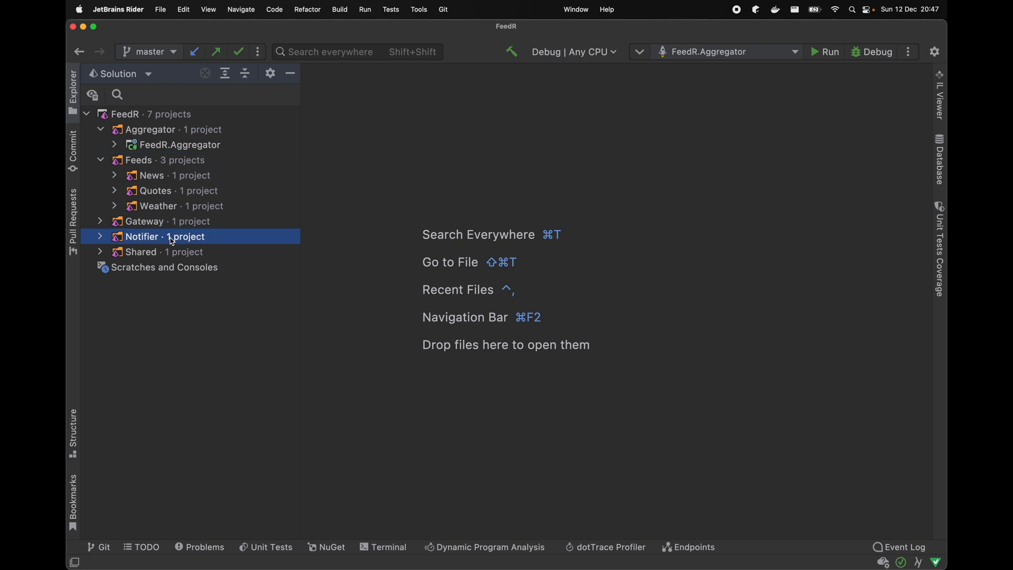
left_click(100, 236)
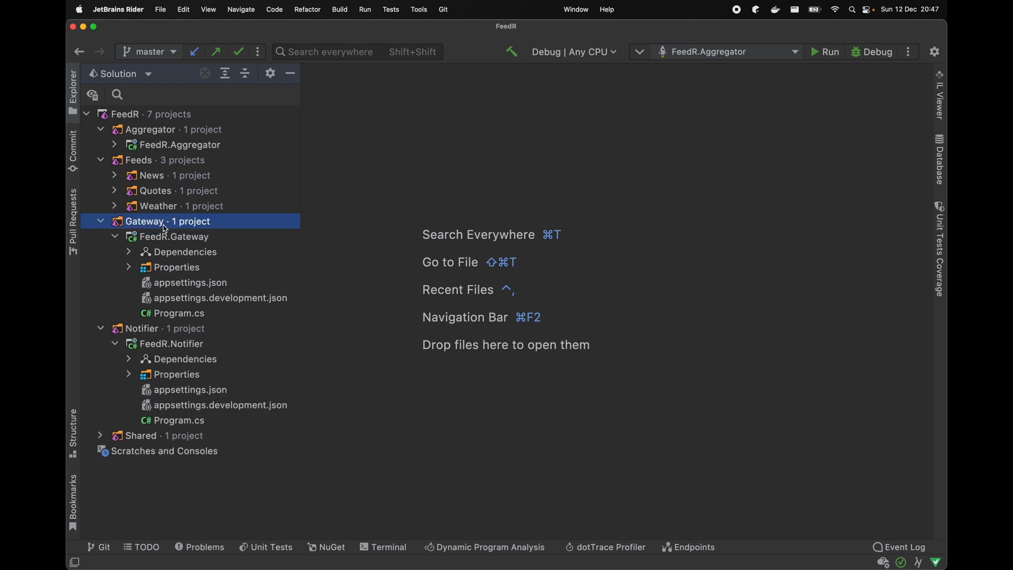
mouse_move(184, 235)
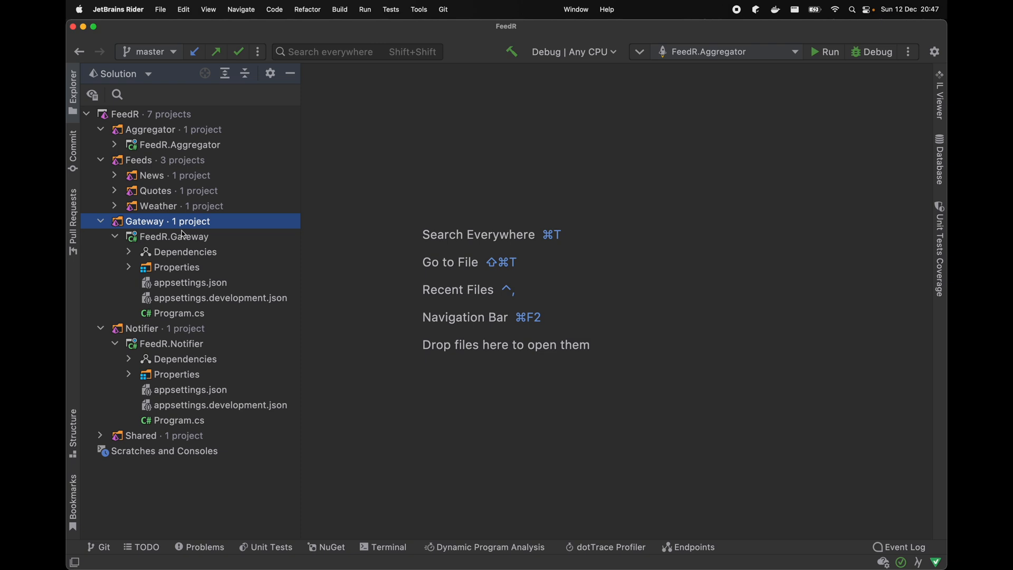
left_click(100, 221)
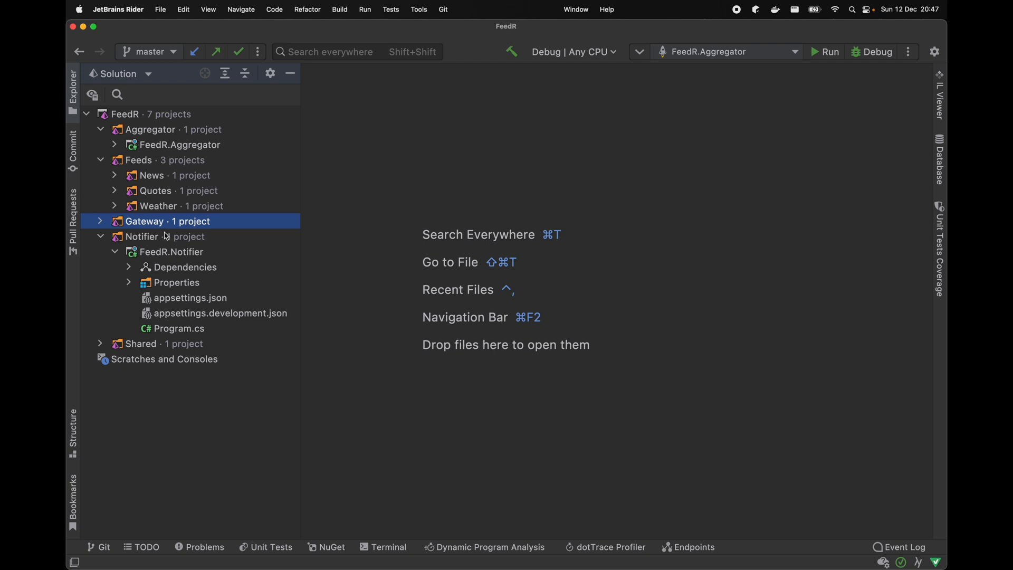
left_click(101, 221)
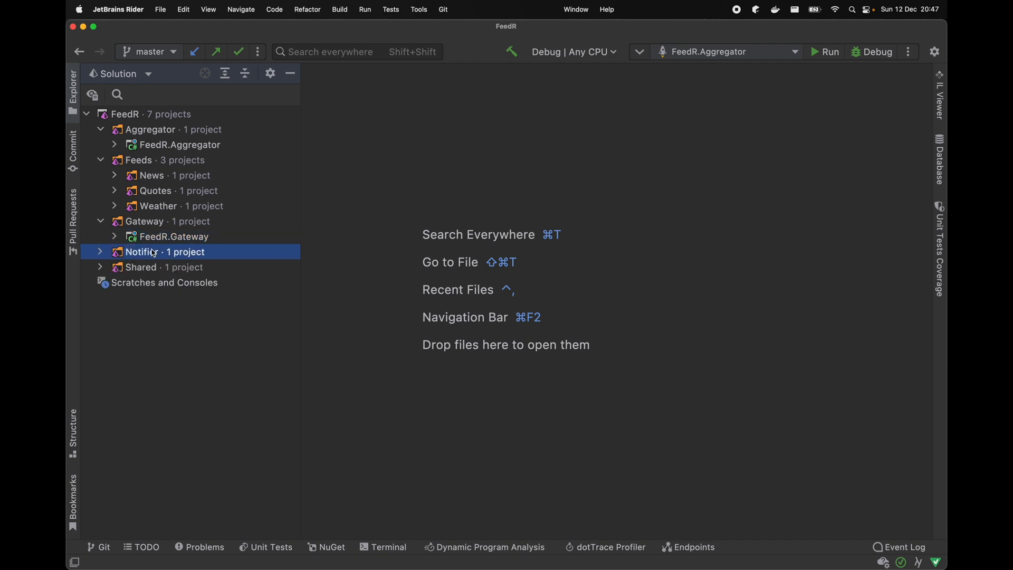
- Expand the Shared folder, inspect FeedR.Shared, then collapse its contents
left_click(141, 267)
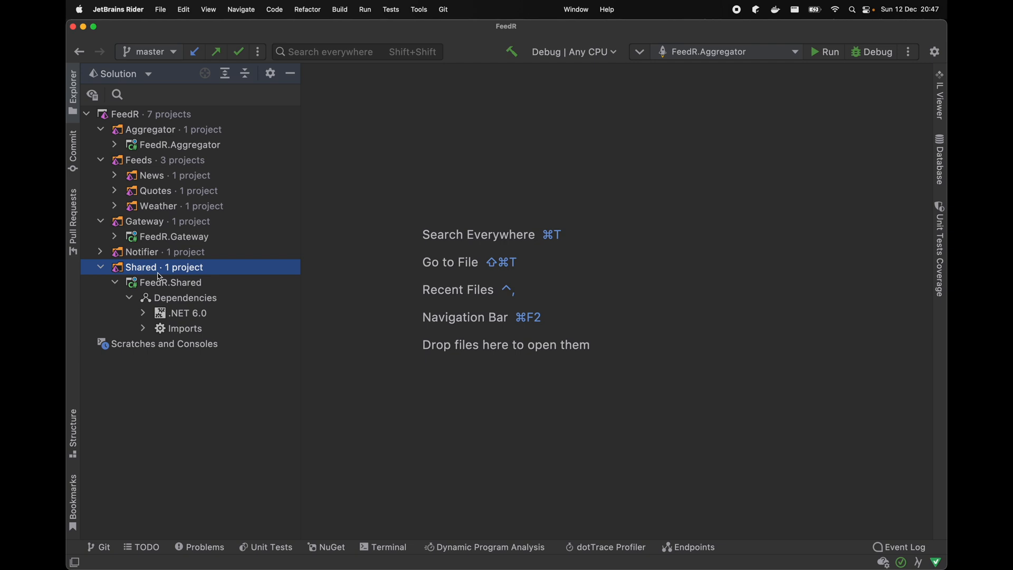
mouse_move(180, 252)
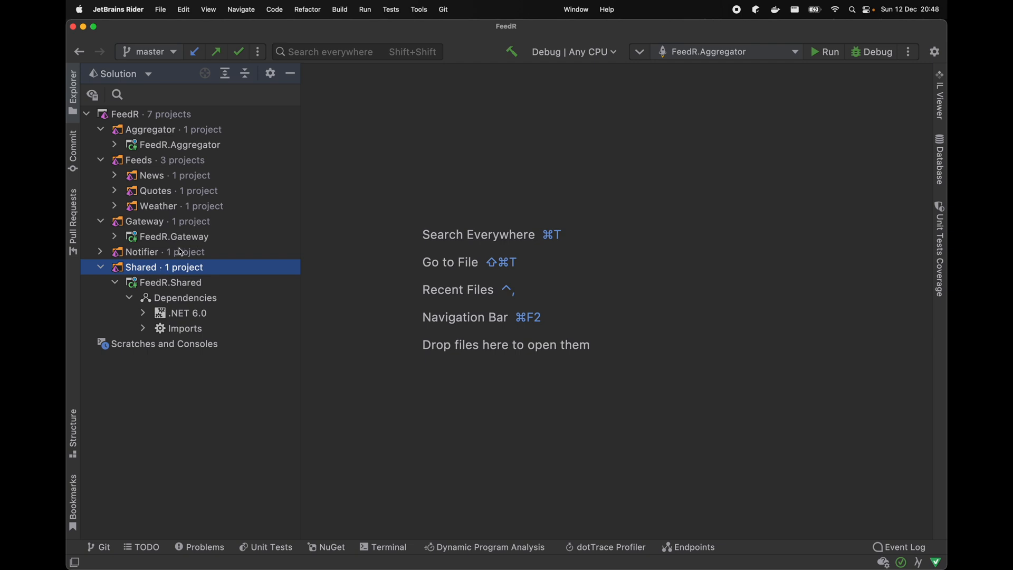
left_click(158, 251)
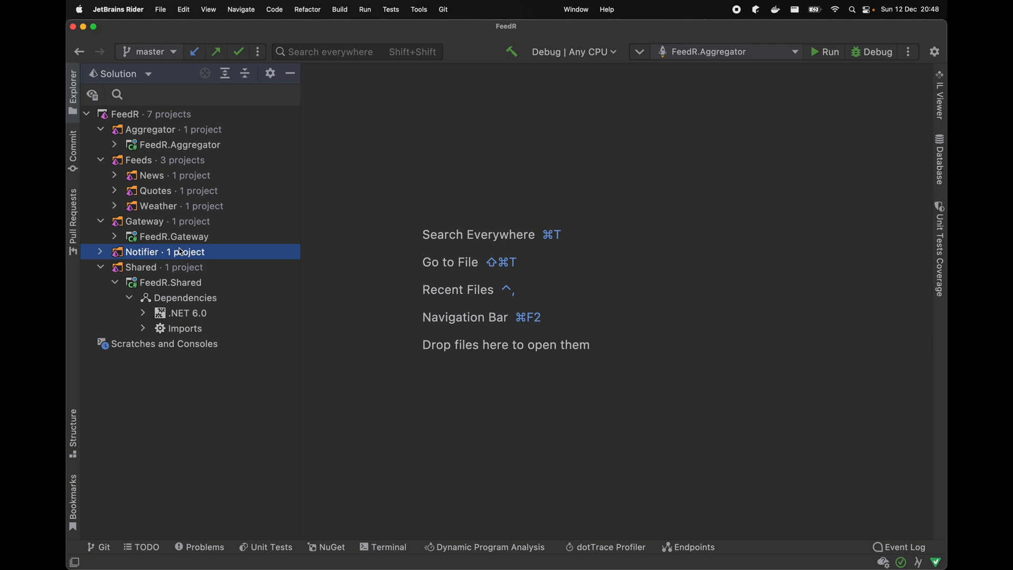
left_click(171, 282)
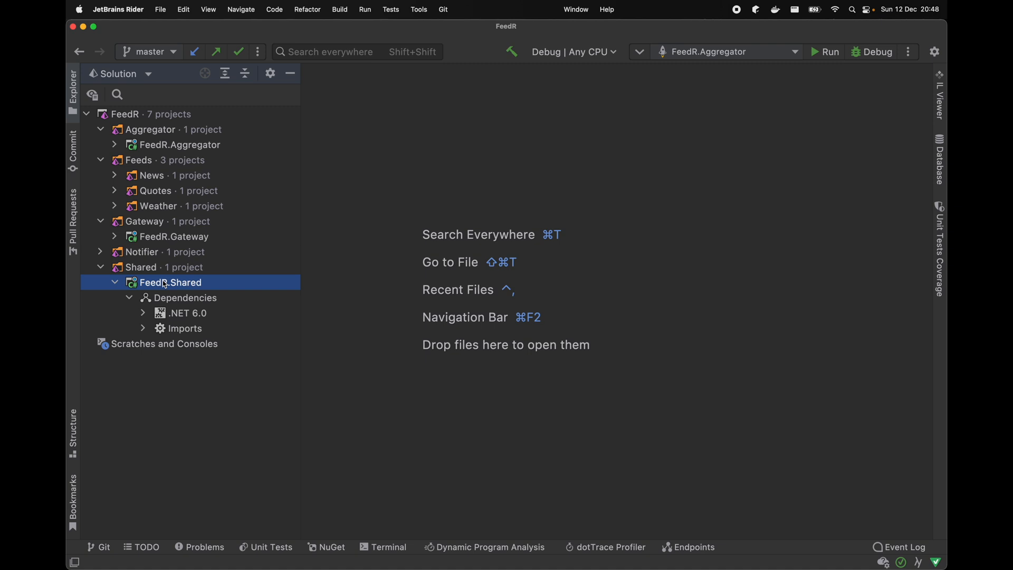
mouse_move(134, 276)
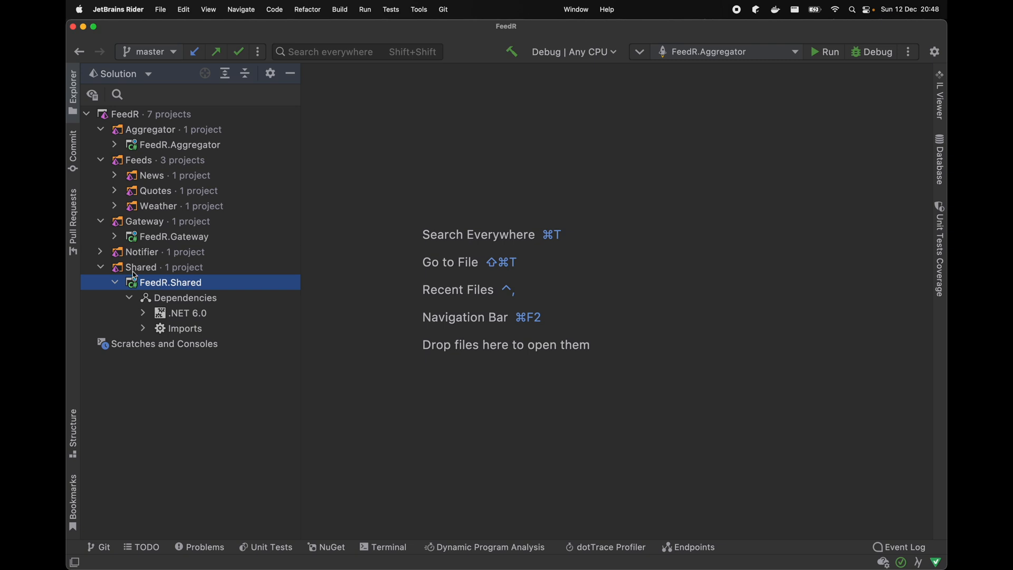
left_click(115, 282)
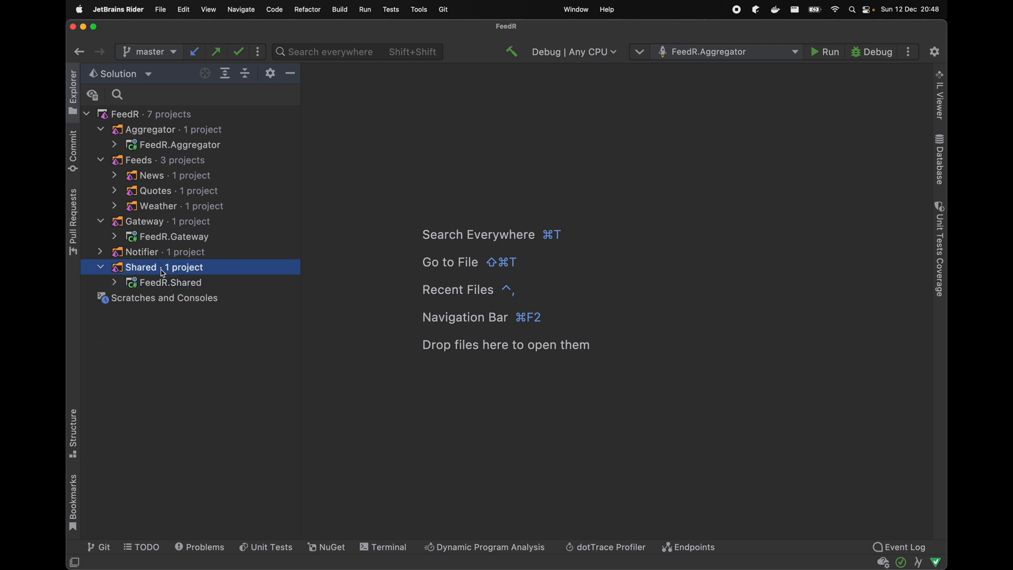
- Collapse Feeds and expand the Notifier folder to list FeedR.Notifier's files
left_click(150, 130)
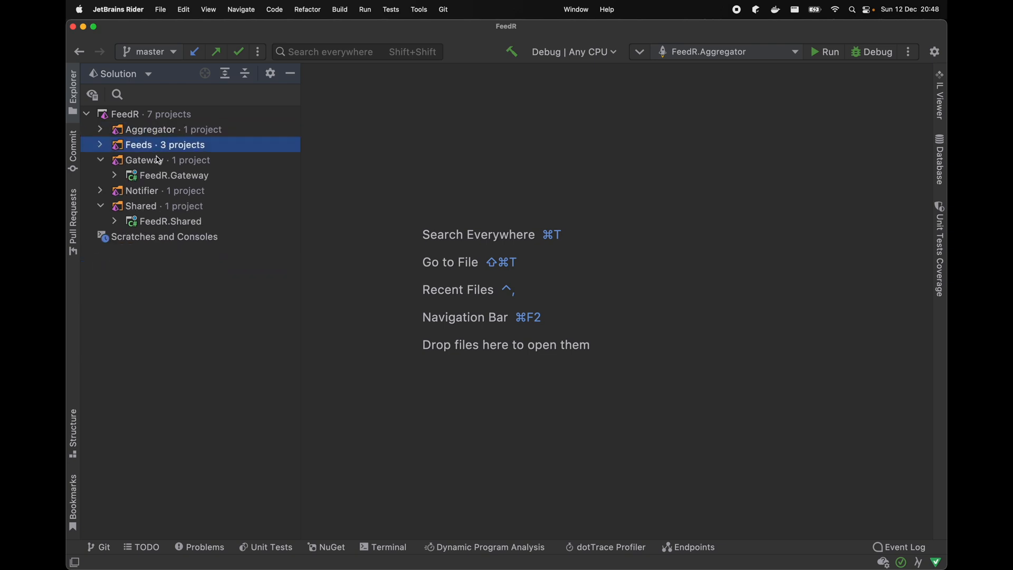
left_click(144, 160)
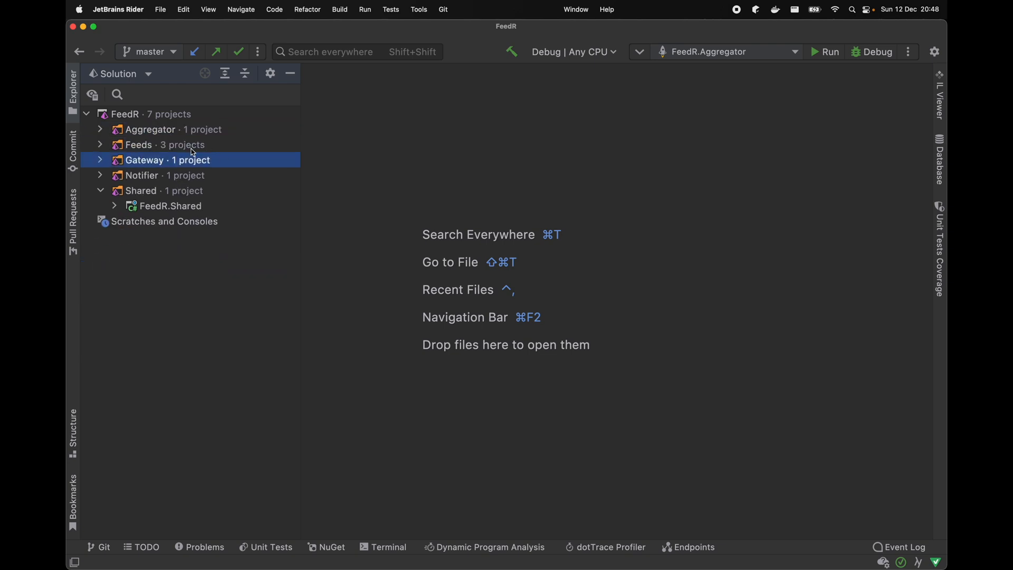
left_click(140, 190)
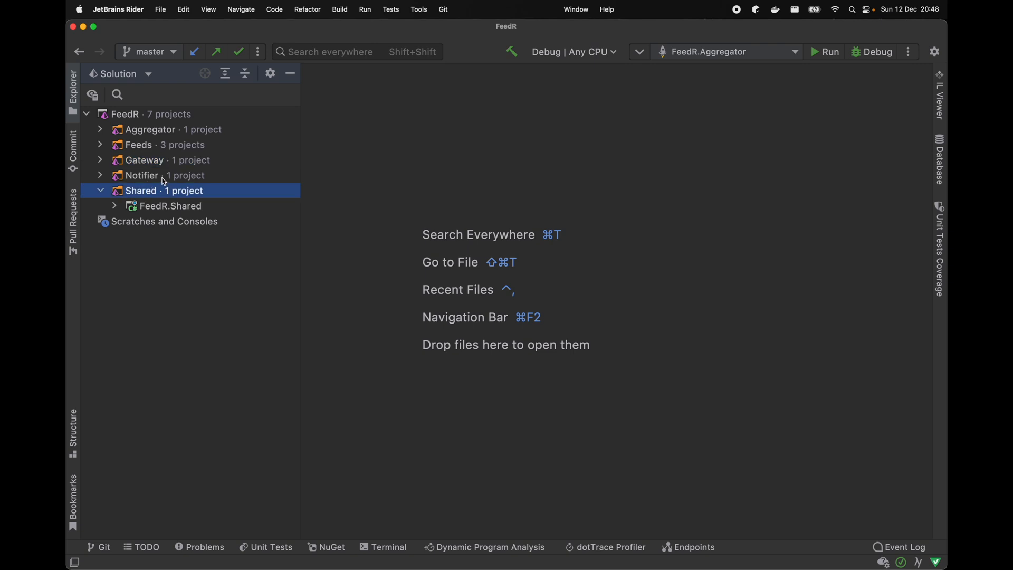
left_click(101, 176)
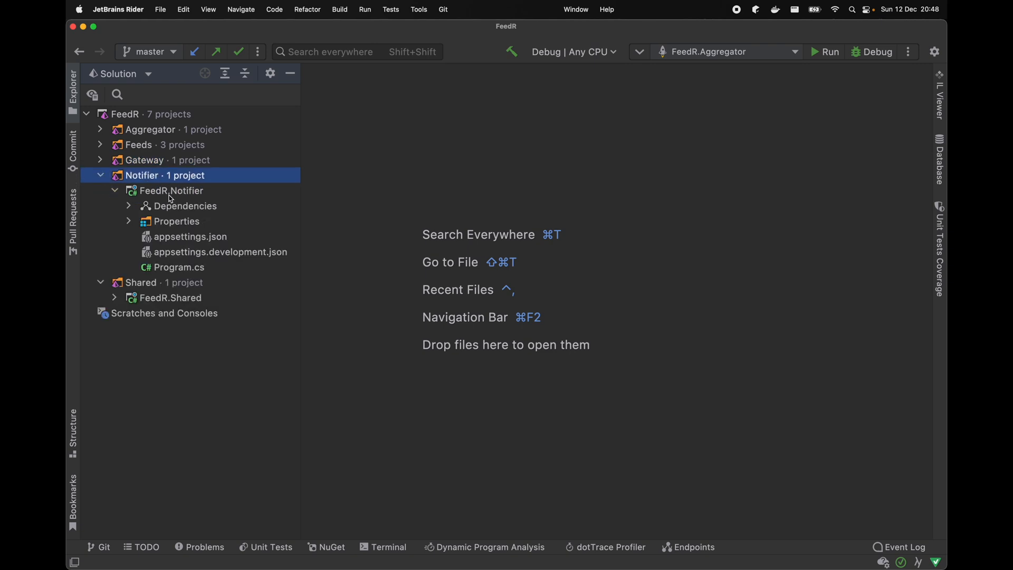
- Open FeedR.Notifier.csproj and expand the Aggregator folder to show its project
double_click(171, 190)
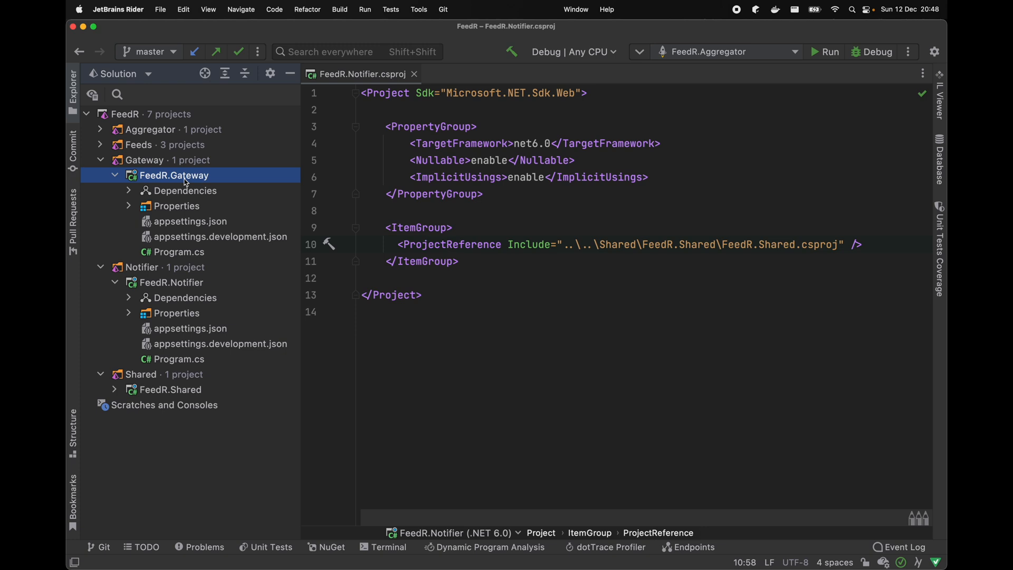
mouse_move(192, 163)
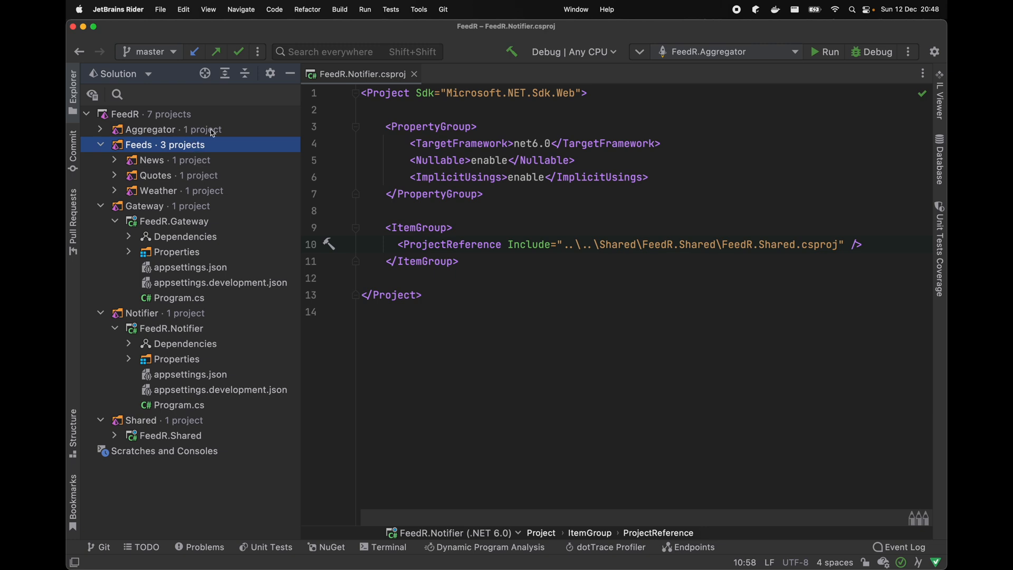
left_click(100, 130)
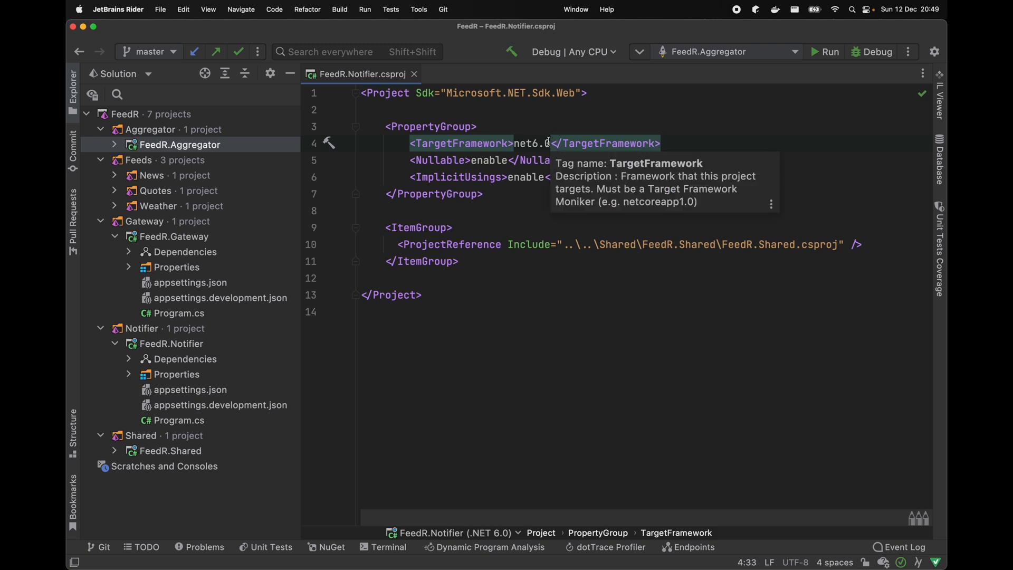
mouse_move(257, 135)
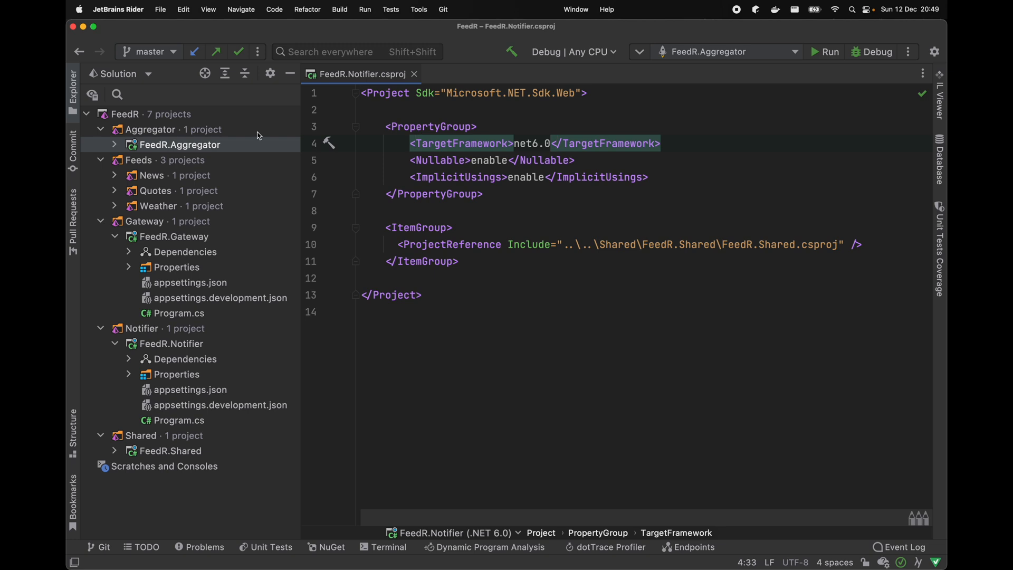
mouse_move(224, 150)
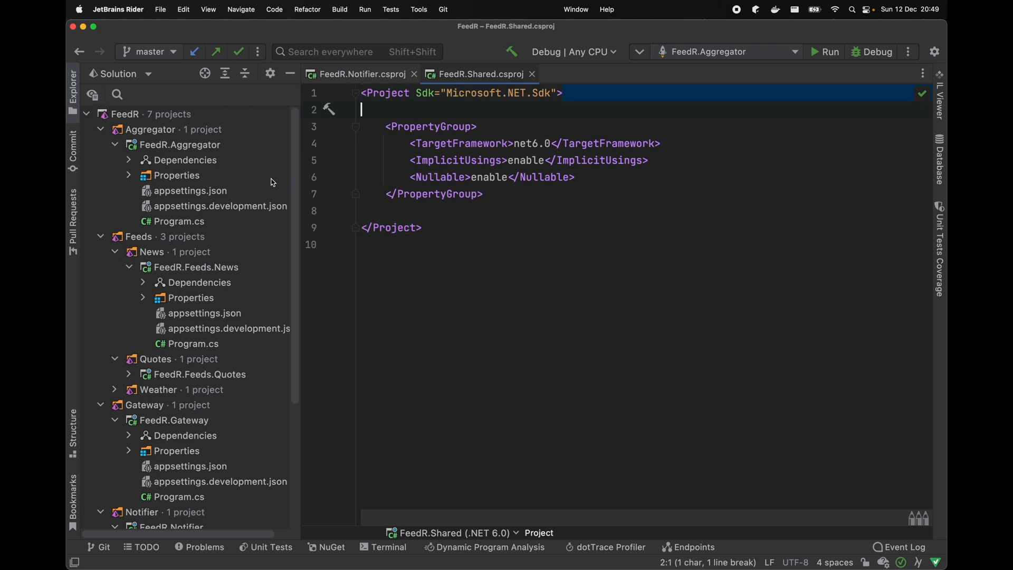
- Close all editor tabs and open the Aggregator's Program.cs
right_click(478, 74)
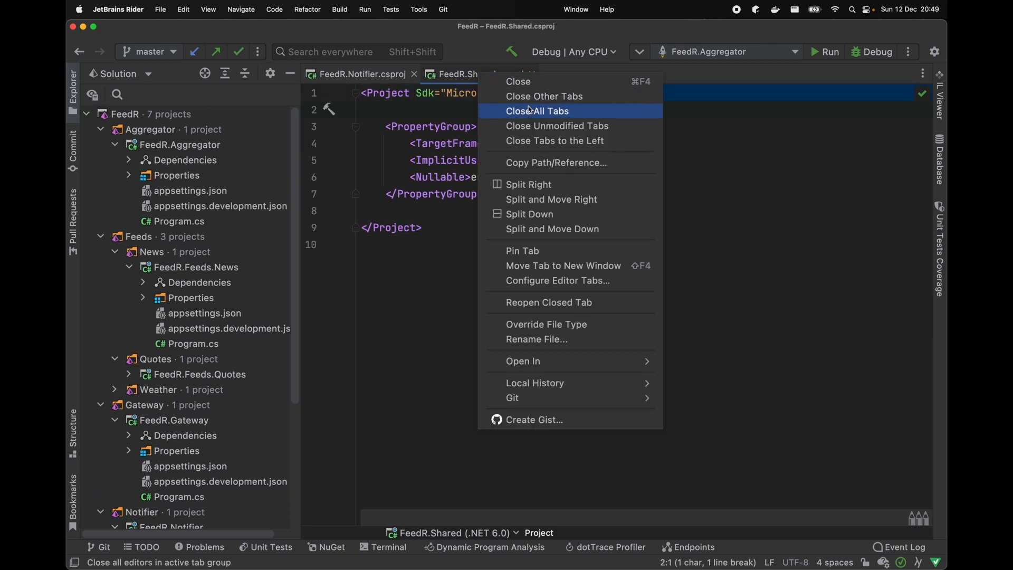
left_click(537, 110)
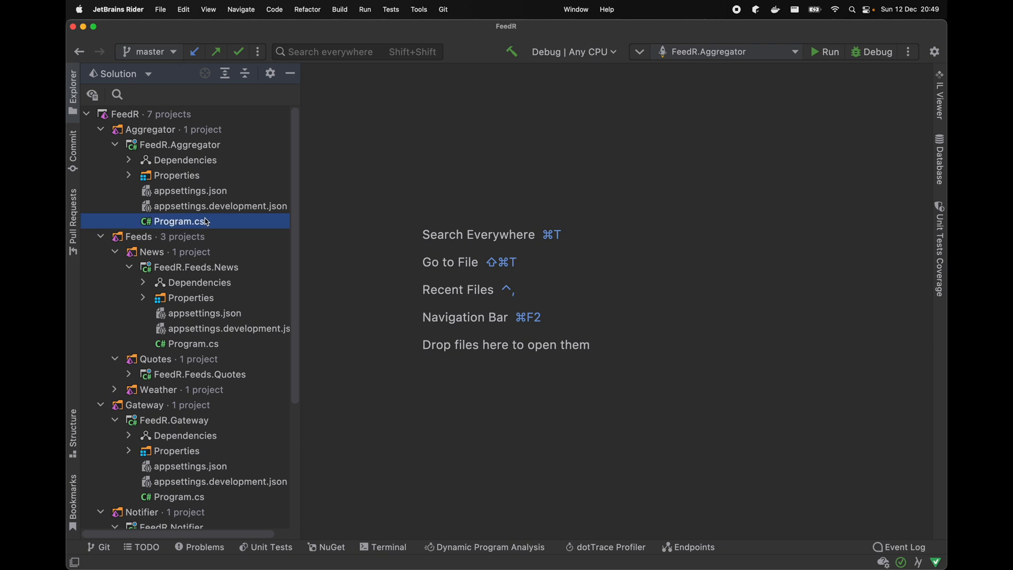
double_click(182, 221)
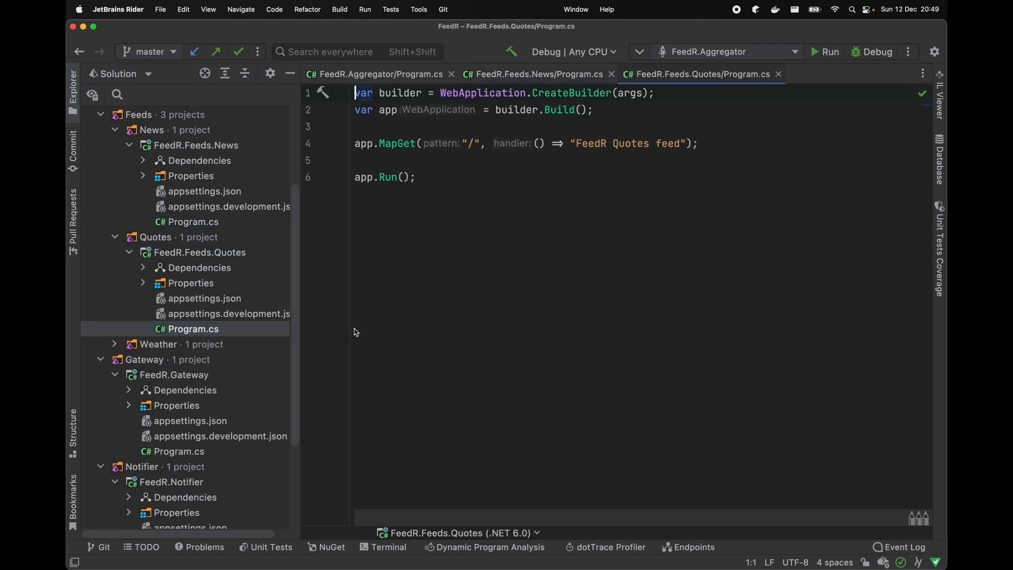
scroll("down", 3)
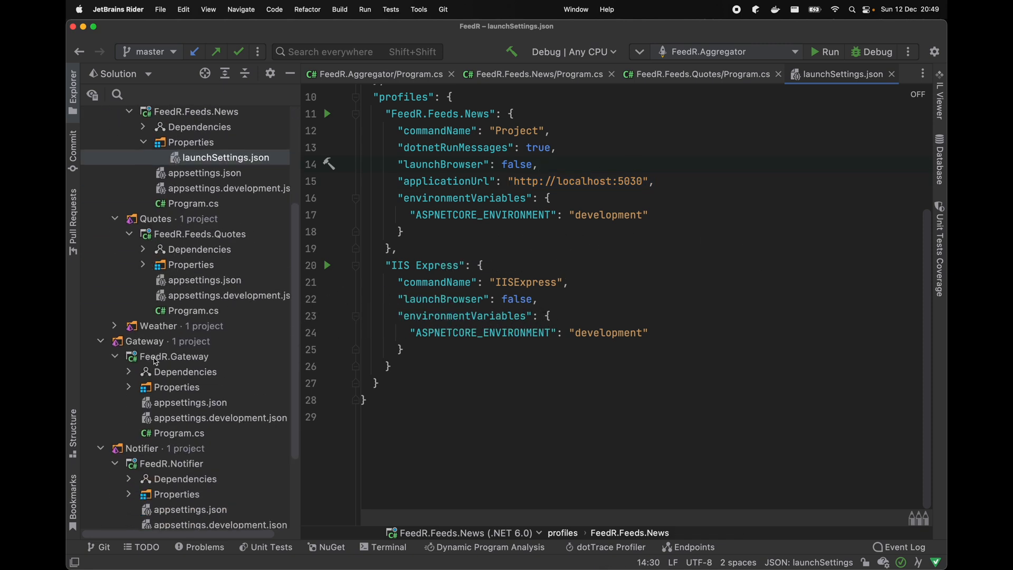
- Expand the Gateway project's Properties node to reach its launchSettings.json
left_click(176, 386)
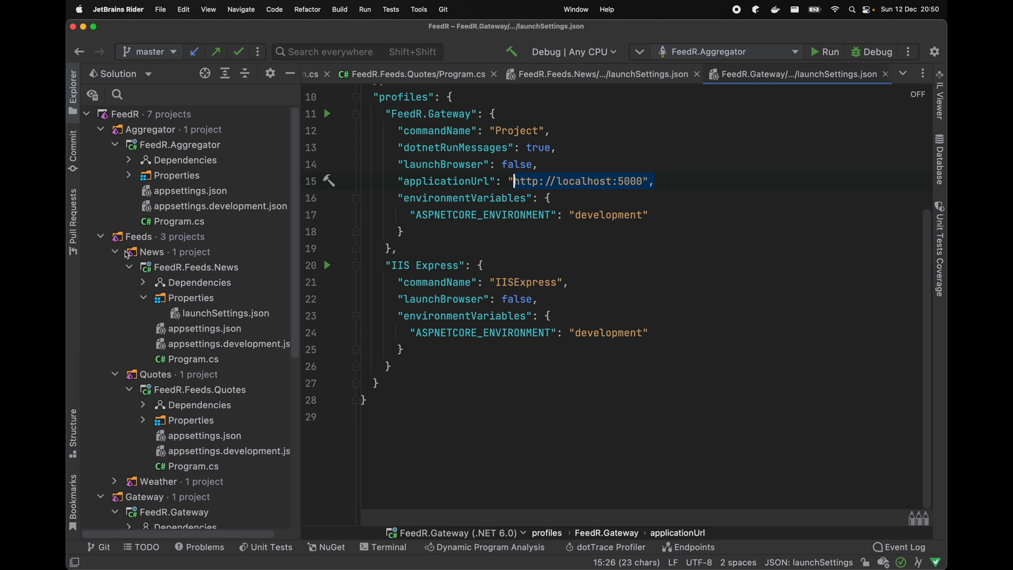
scroll("down", 3)
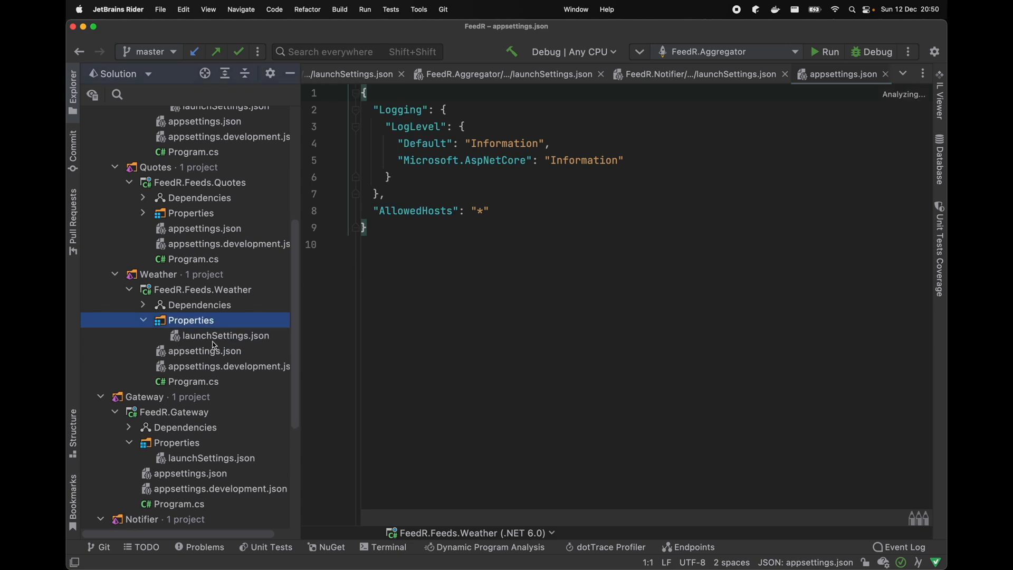
- Open Weather's launchSettings.json and retype the Microsoft.AspNetCore log level as 'Information'
double_click(227, 336)
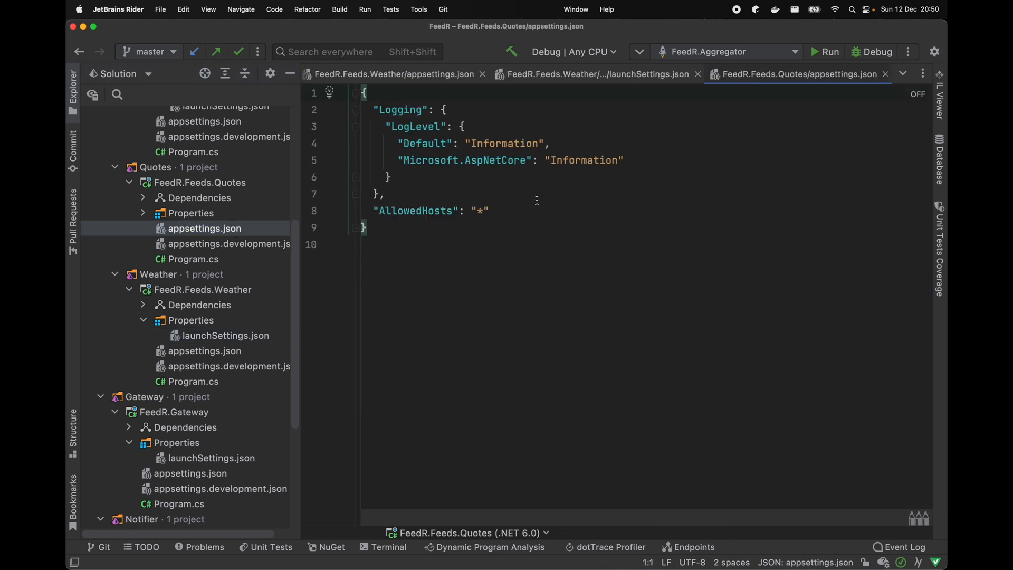
double_click(584, 161)
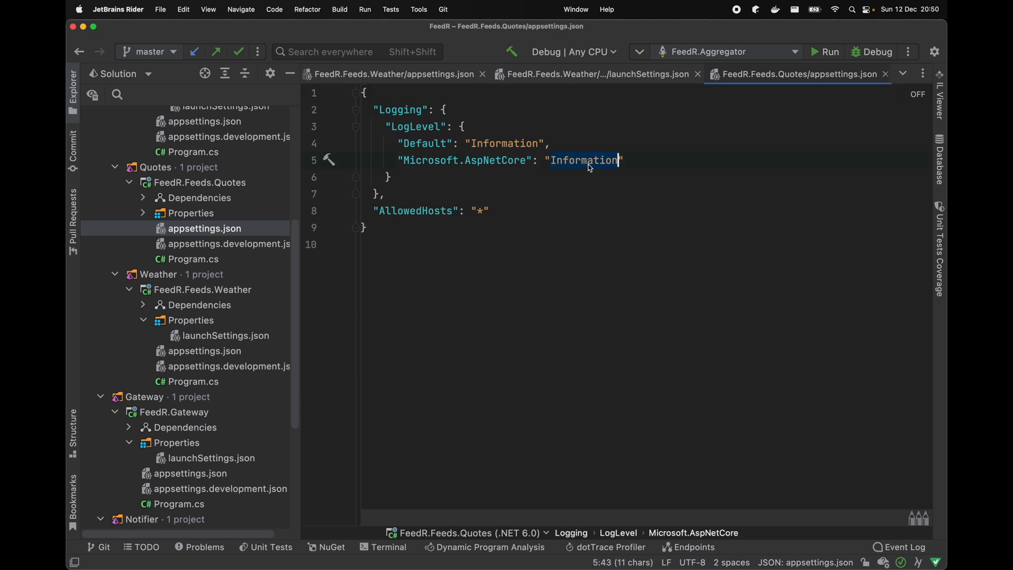
type("W")
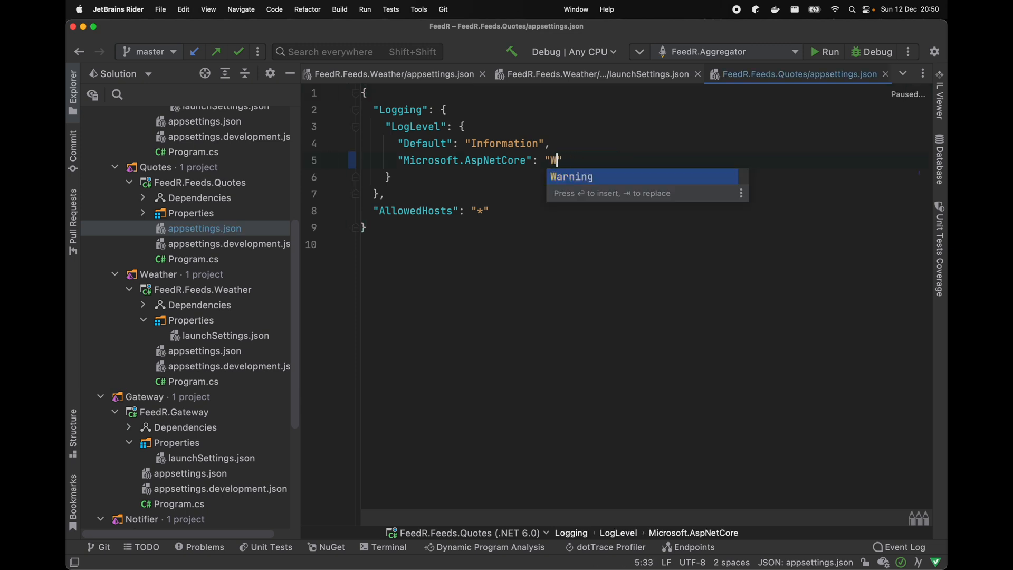
type("nformation")
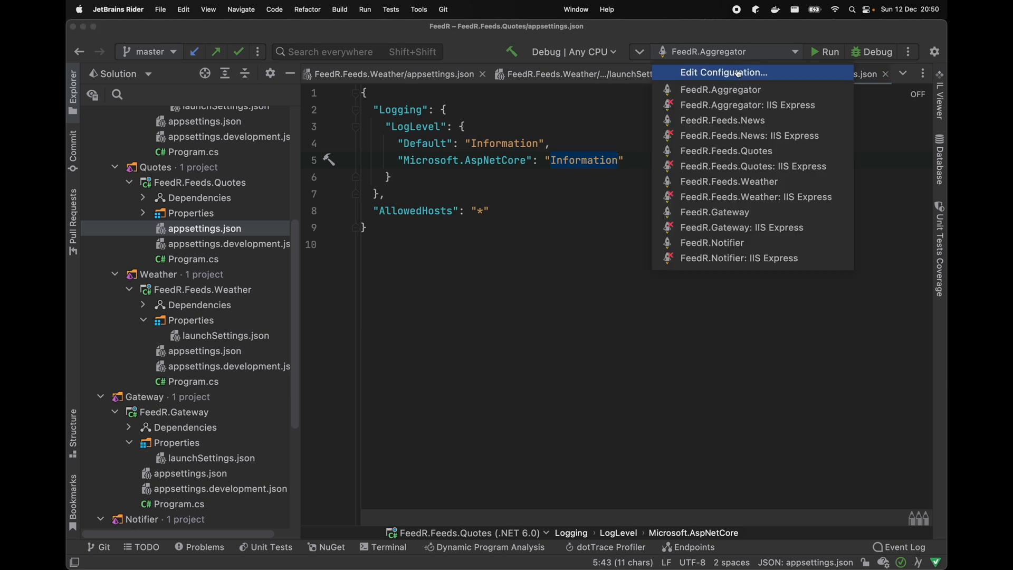
- Create compound run configuration 'All' with Aggregator, News, Quotes, Weather, Gateway and Notifier
left_click(722, 72)
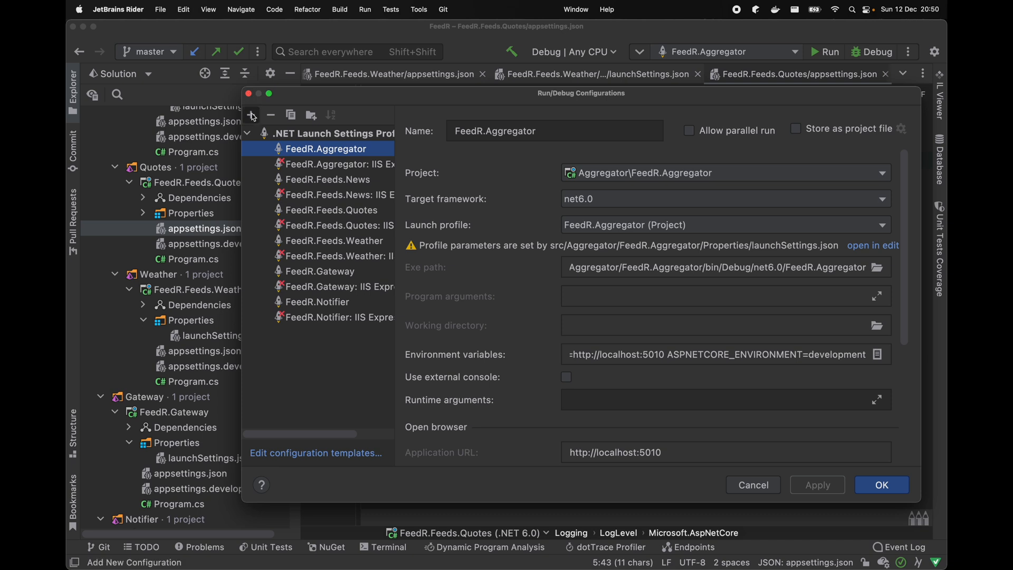
left_click(251, 115)
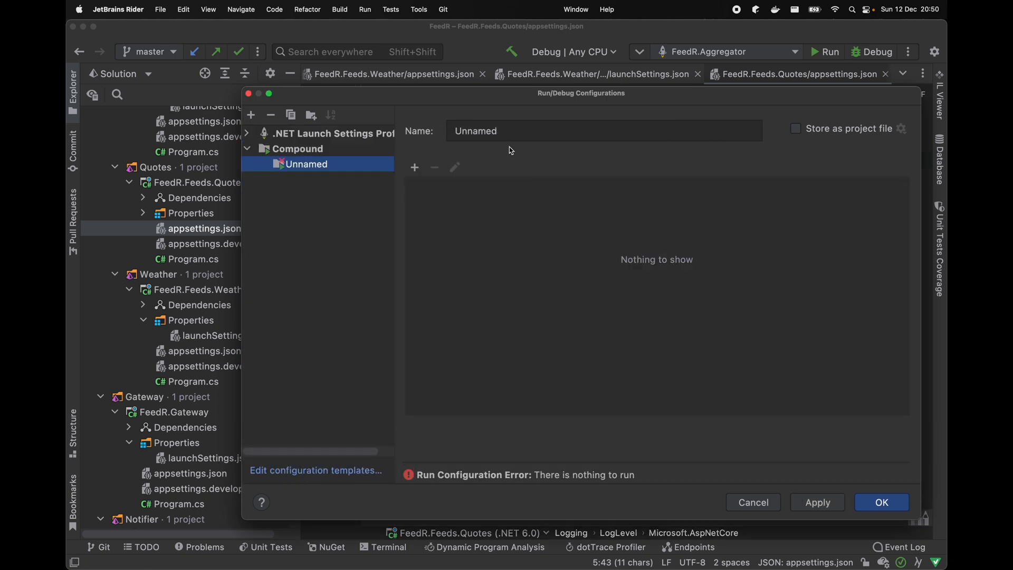
mouse_move(418, 199)
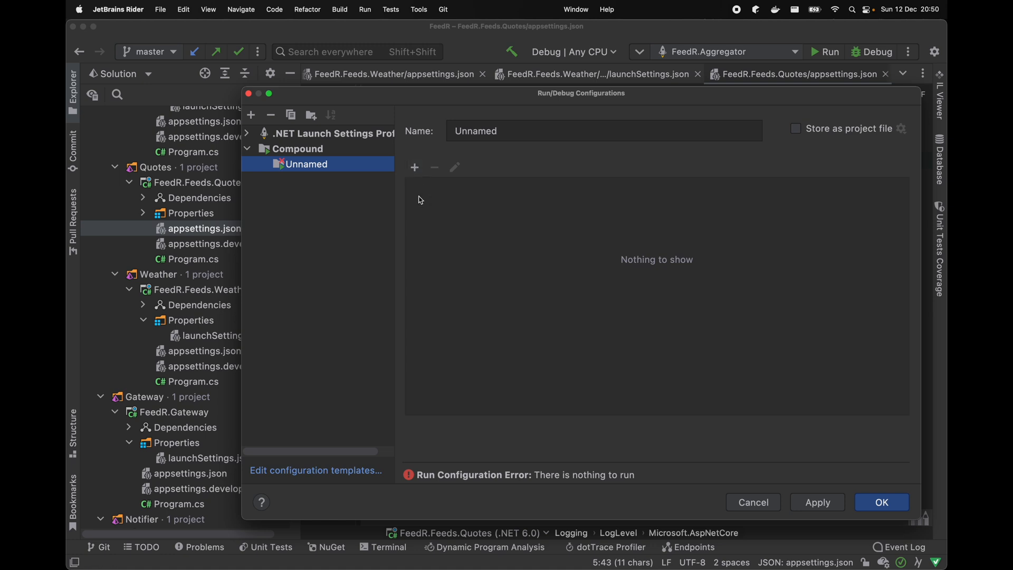
left_click(604, 130)
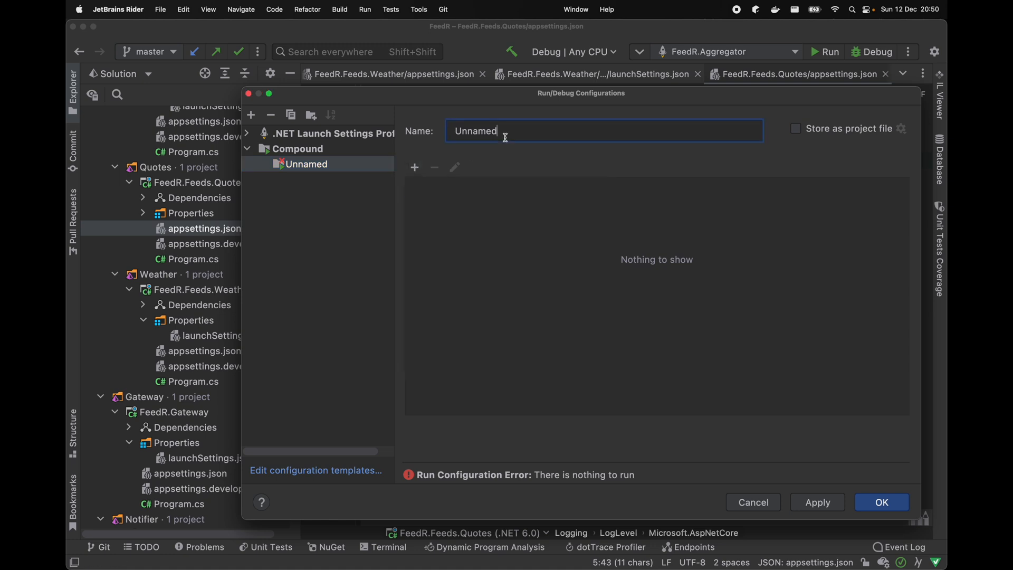
left_click(414, 168)
type("All")
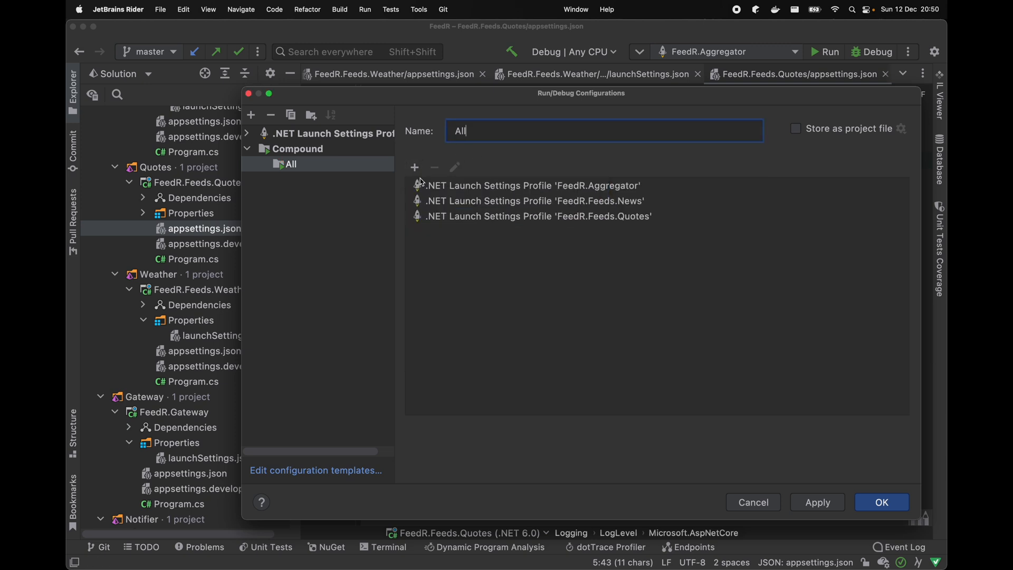
left_click(414, 168)
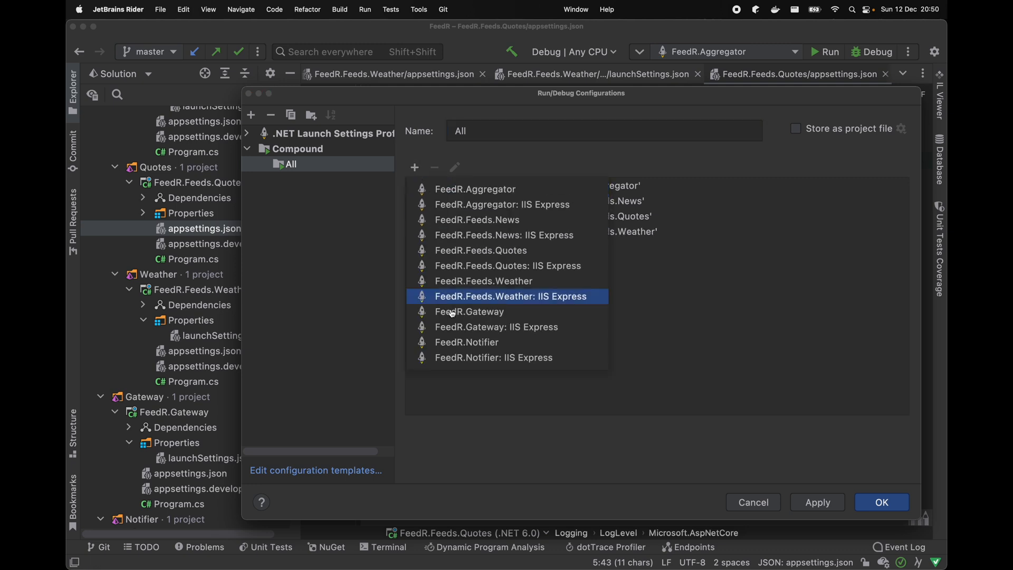
left_click(466, 341)
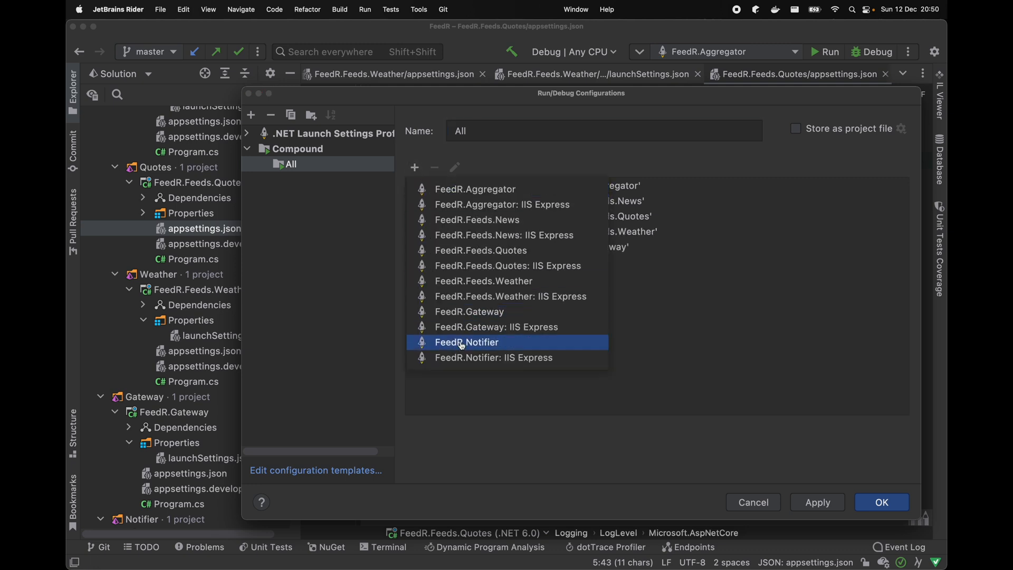
left_click(880, 502)
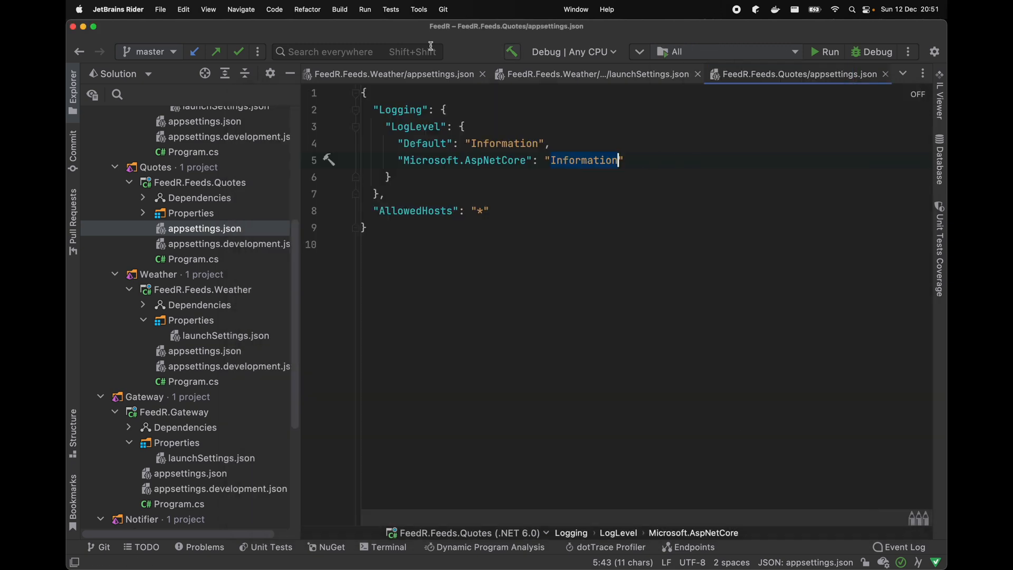
- Build the FeedR solution and launch the 'All' configuration to start six services
left_click(340, 9)
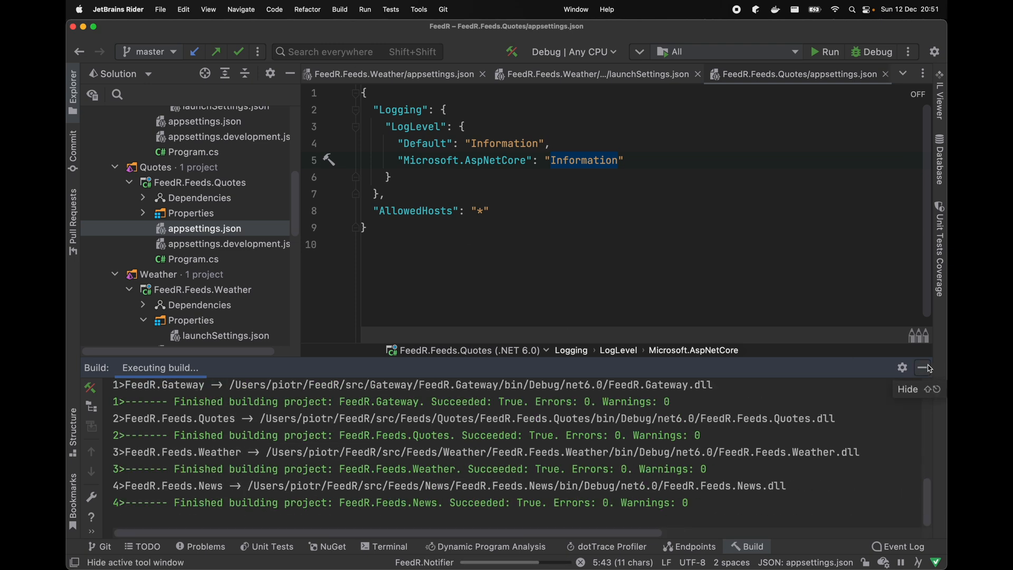
left_click(922, 368)
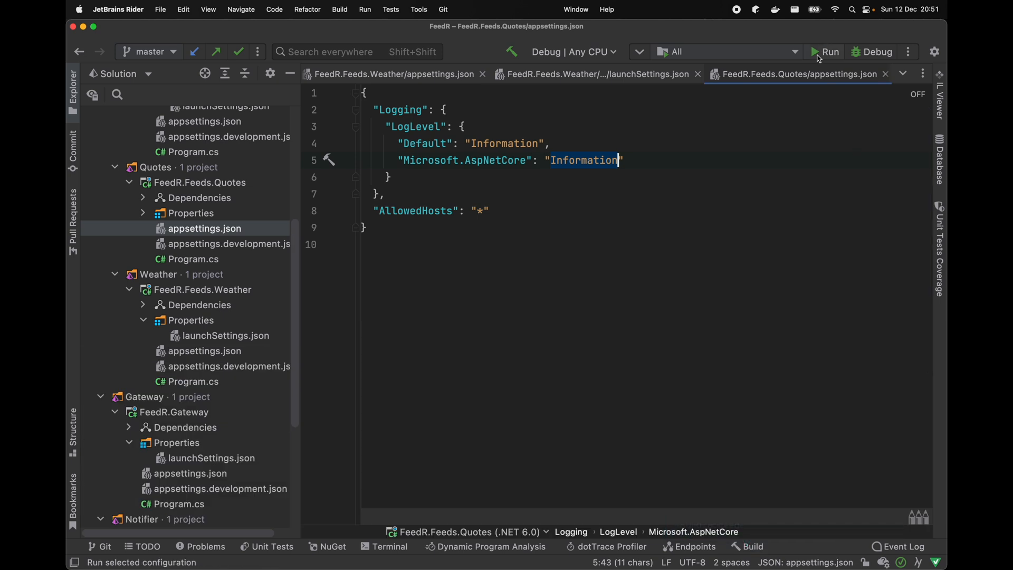
left_click(829, 52)
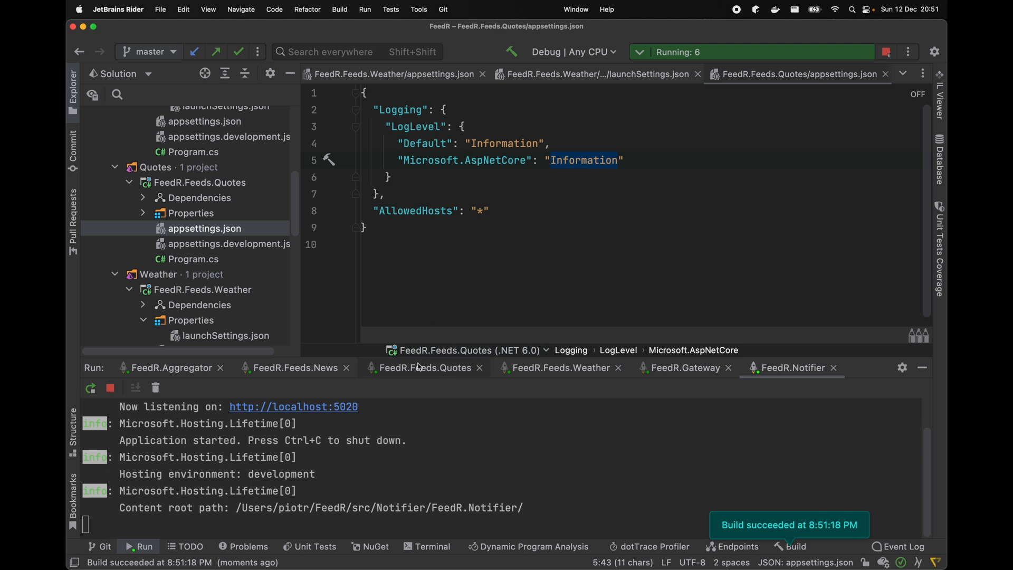
- Check the Quotes and News service consoles, confirming News listens on localhost:5030
left_click(424, 367)
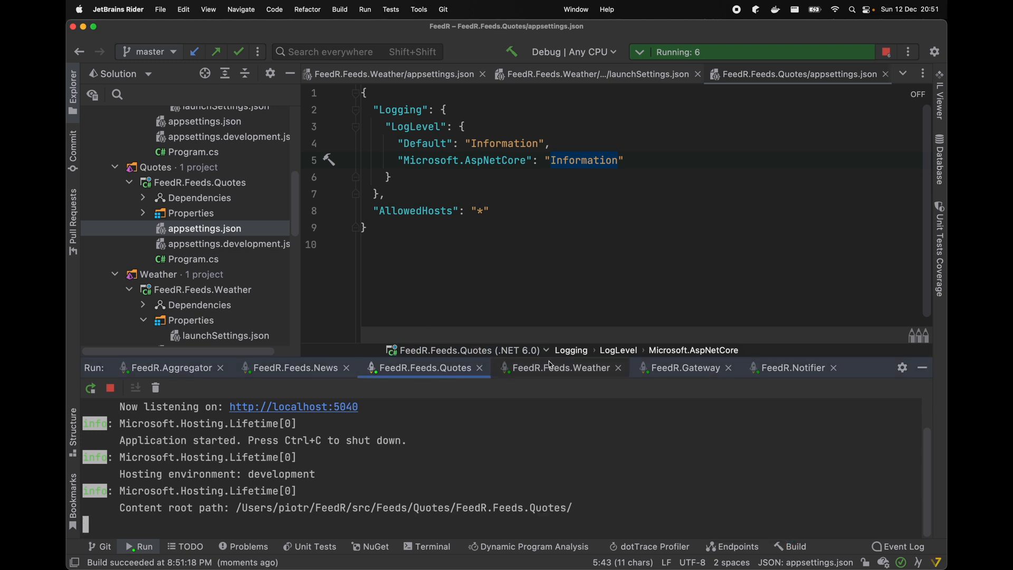
left_click(294, 367)
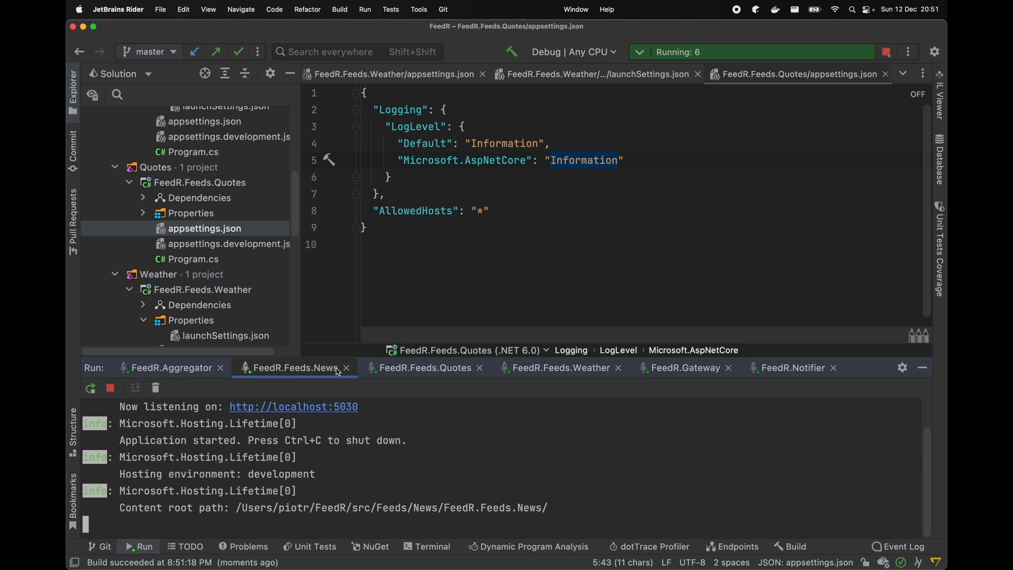
left_click(683, 367)
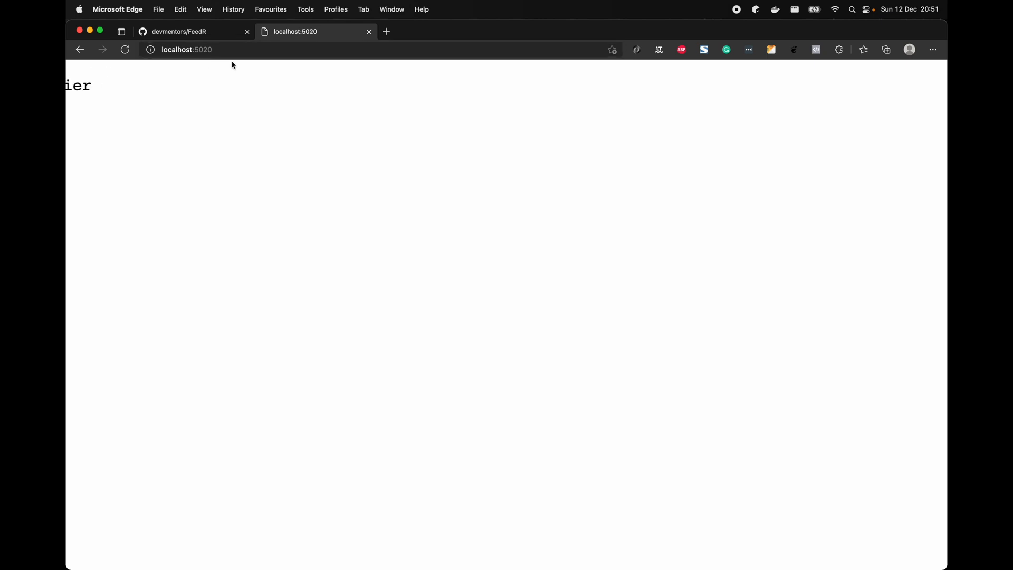
- Enter localhost:5020 in Edge's address bar to load the service
type("localhost:50")
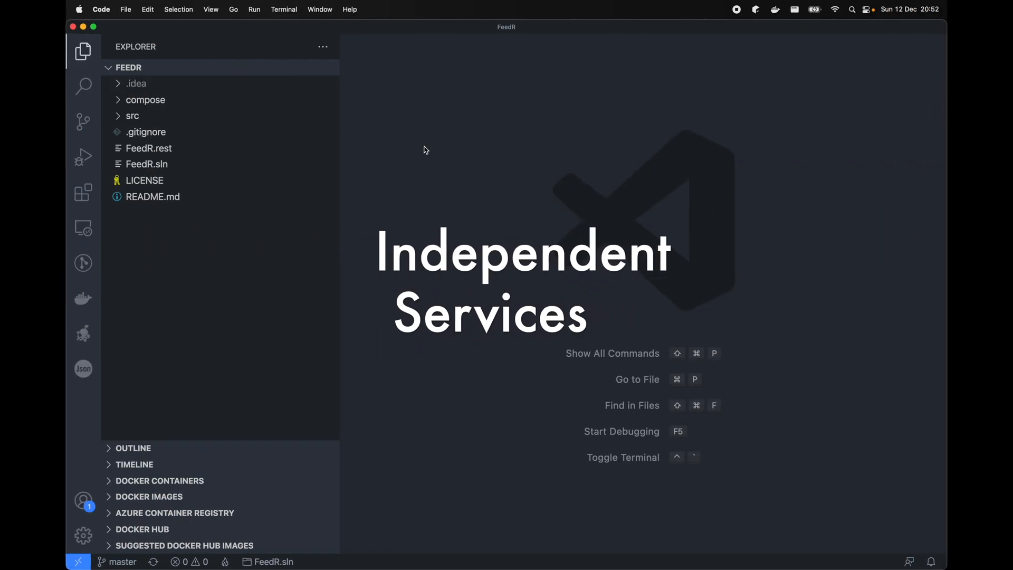
mouse_move(83, 193)
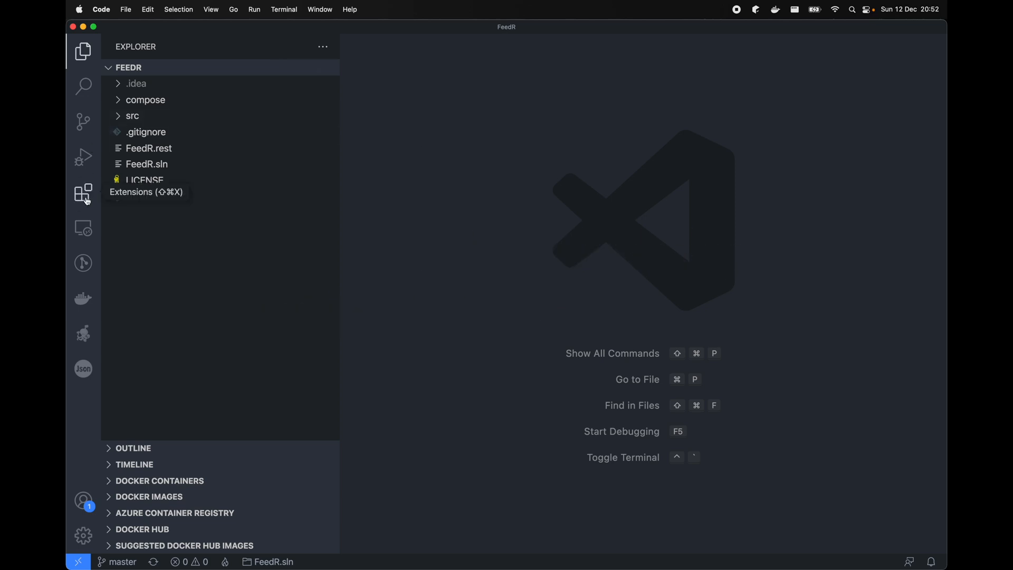
left_click(83, 193)
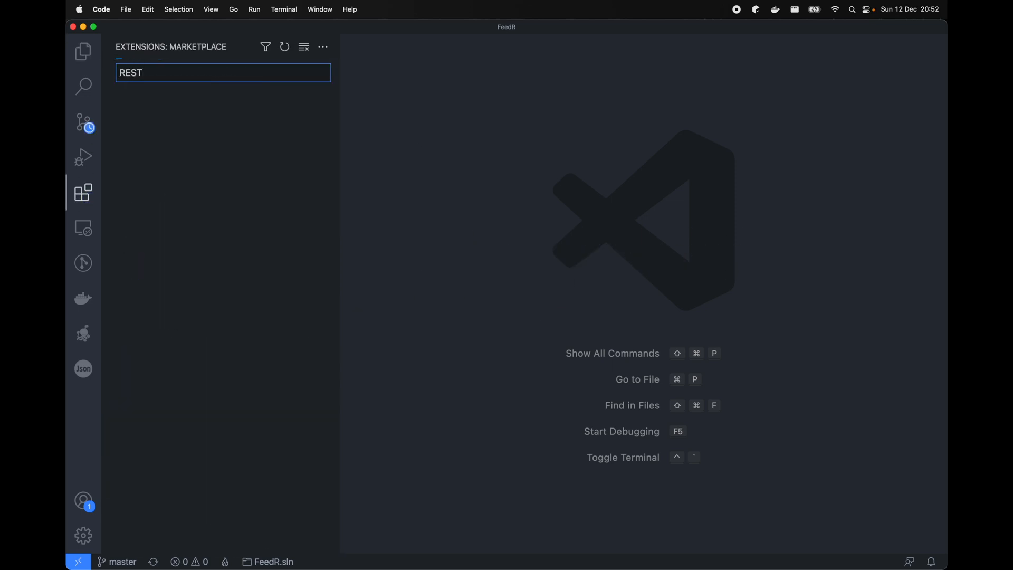
left_click(180, 99)
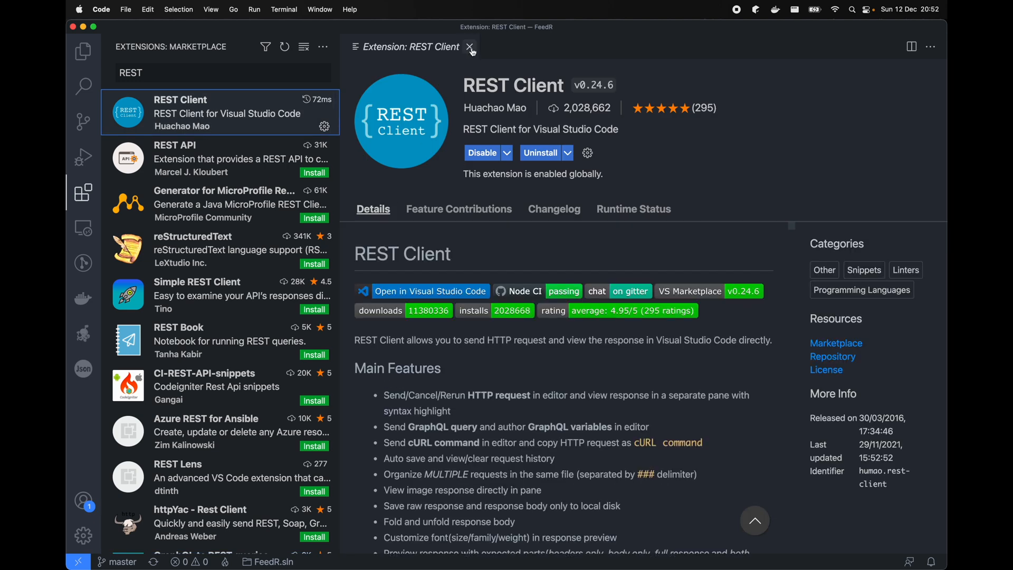
mouse_move(472, 49)
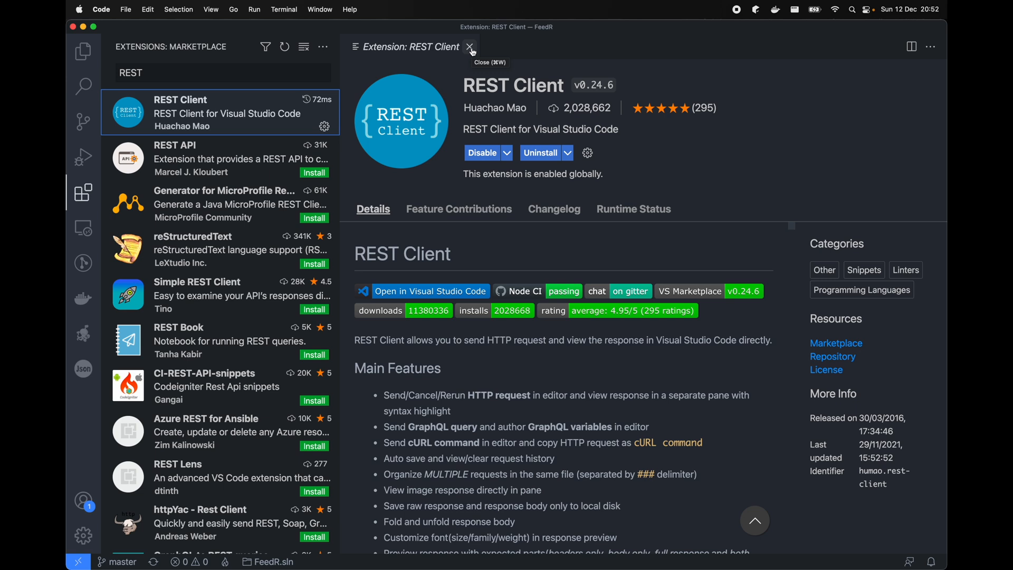
left_click(470, 48)
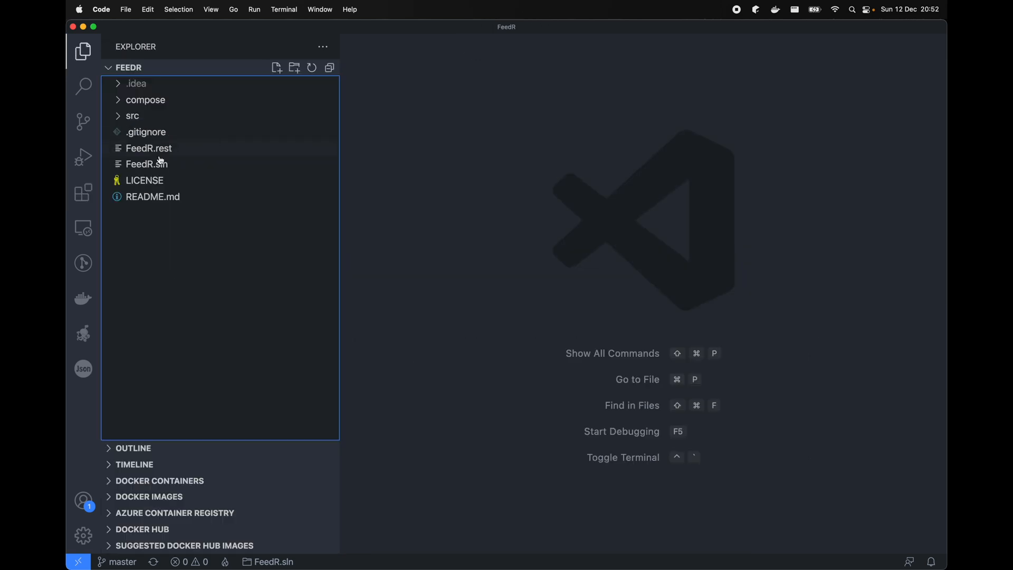
- Open FeedR.rest, then expand and collapse the src and Aggregator folders
double_click(147, 148)
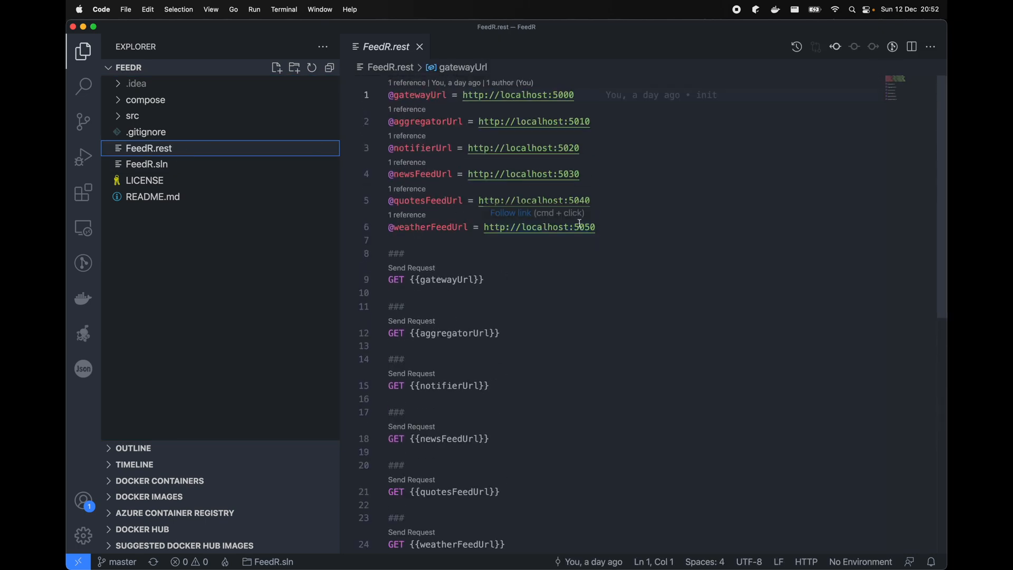
mouse_move(625, 281)
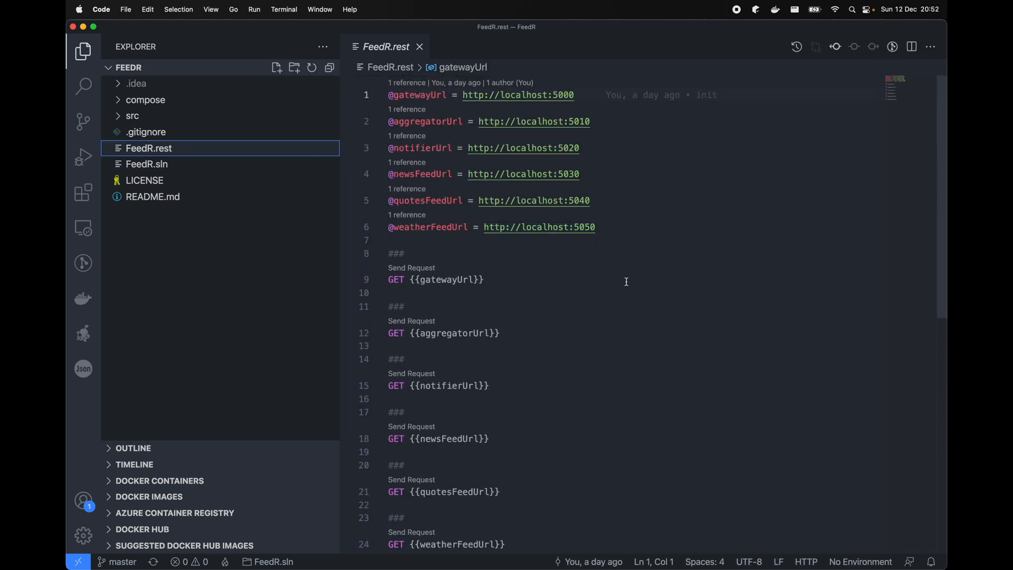
left_click(132, 116)
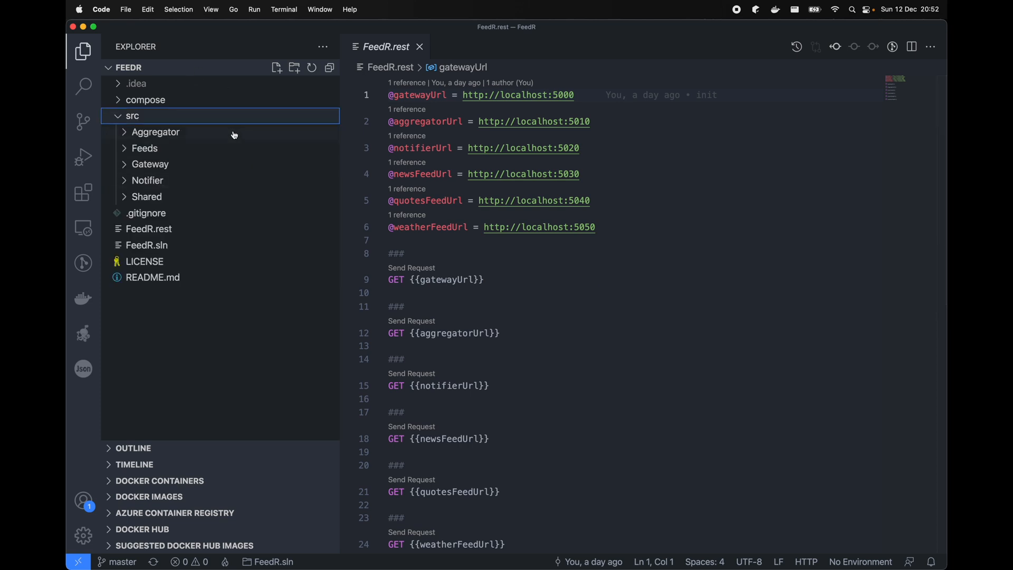
left_click(155, 132)
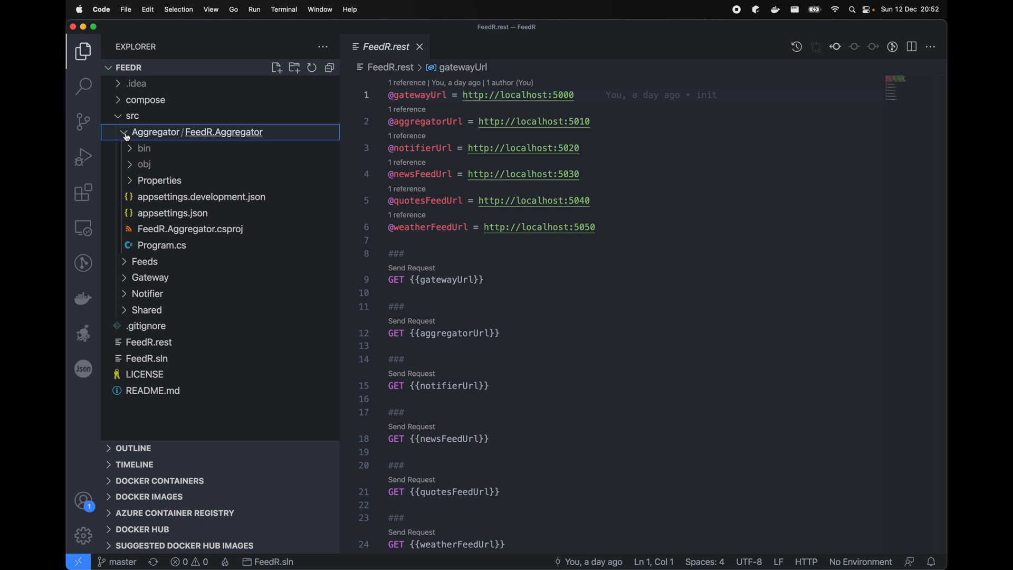
left_click(124, 132)
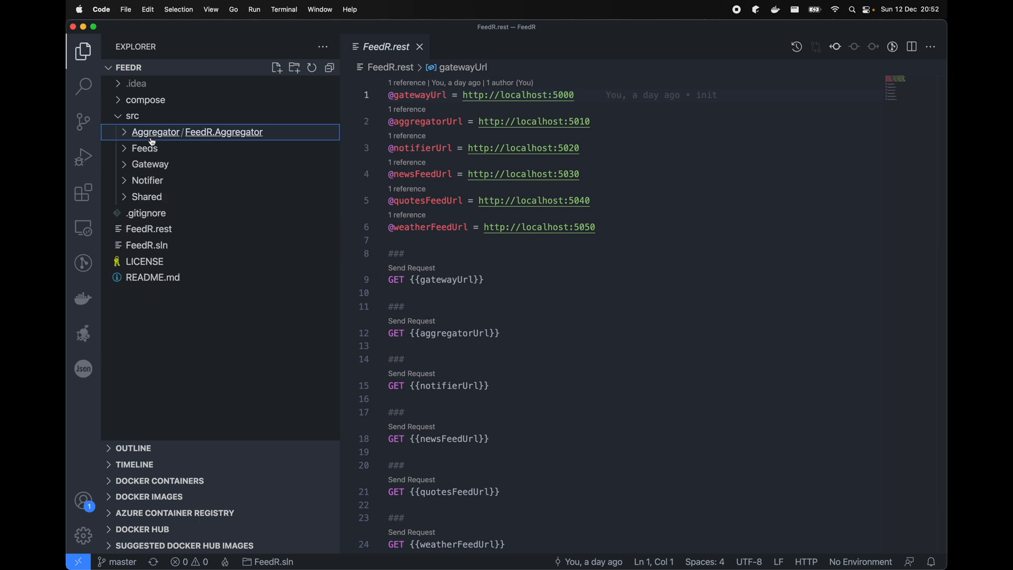
mouse_move(190, 136)
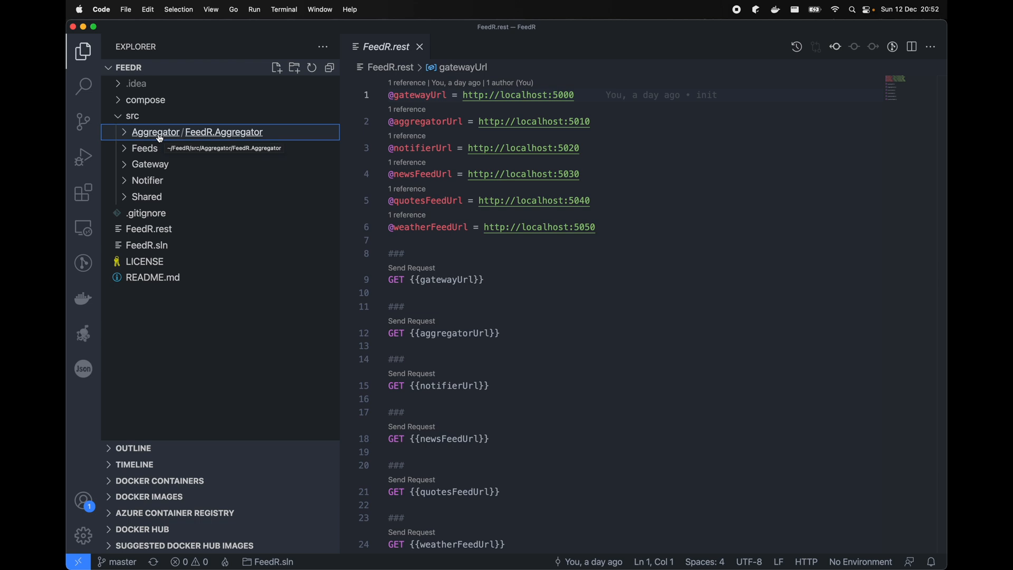
mouse_move(154, 127)
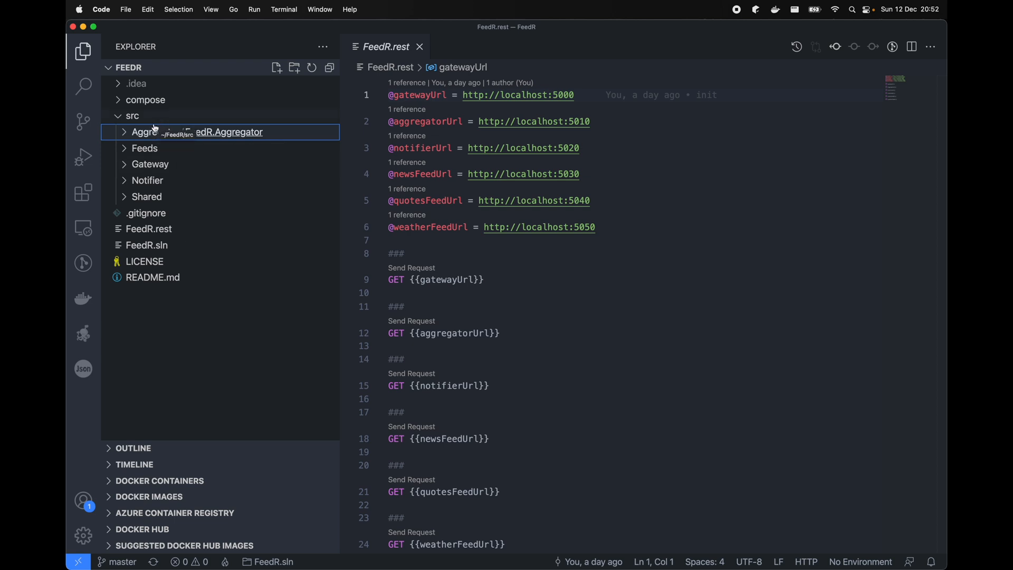
mouse_move(151, 138)
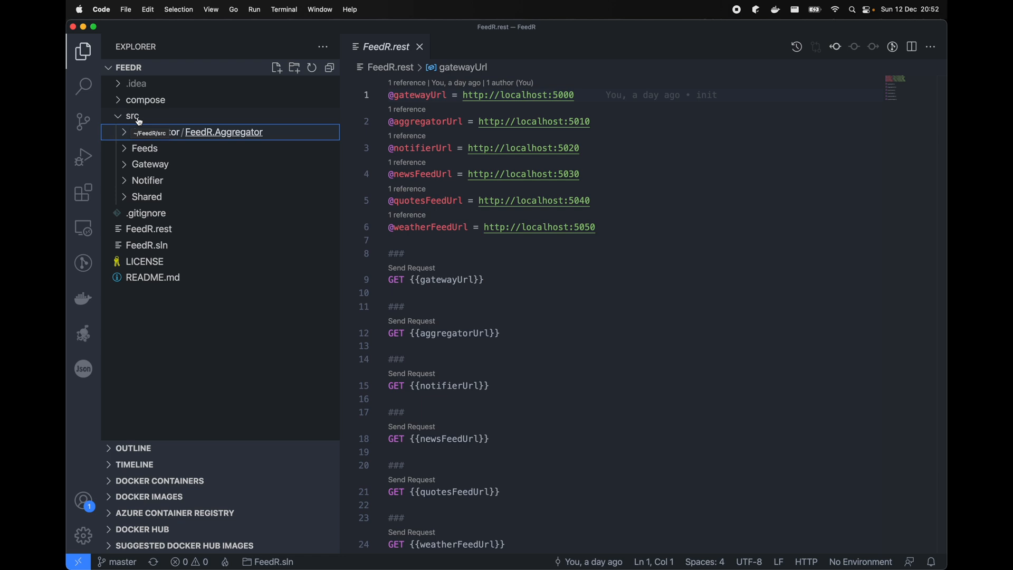
left_click(133, 115)
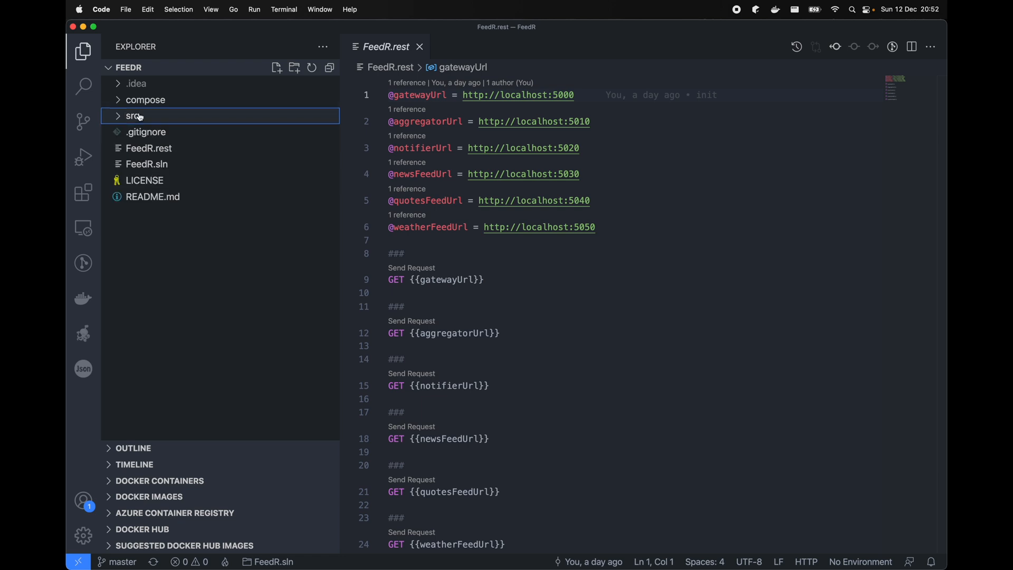
scroll("down", 3)
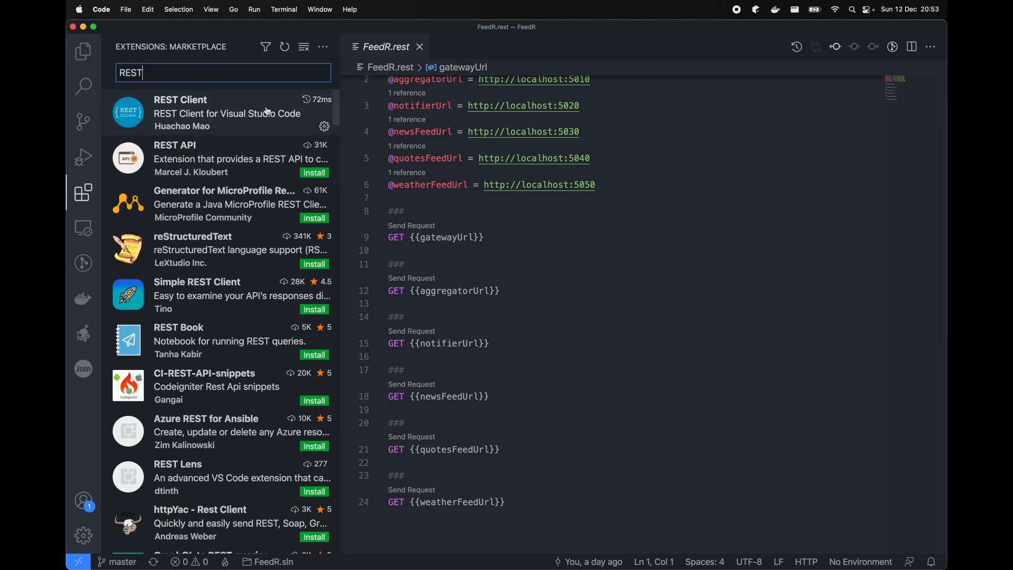
left_click(82, 51)
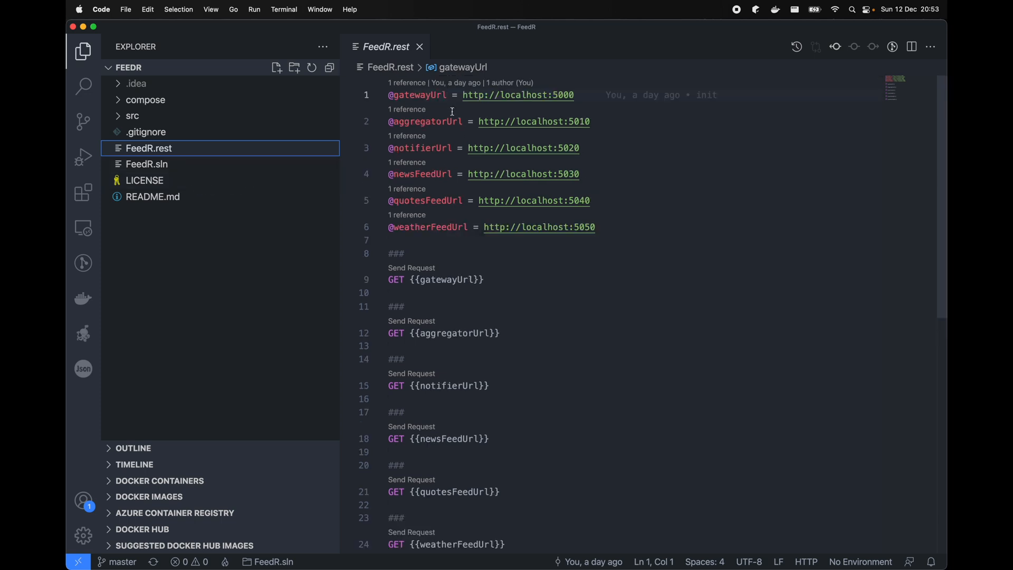
double_click(417, 95)
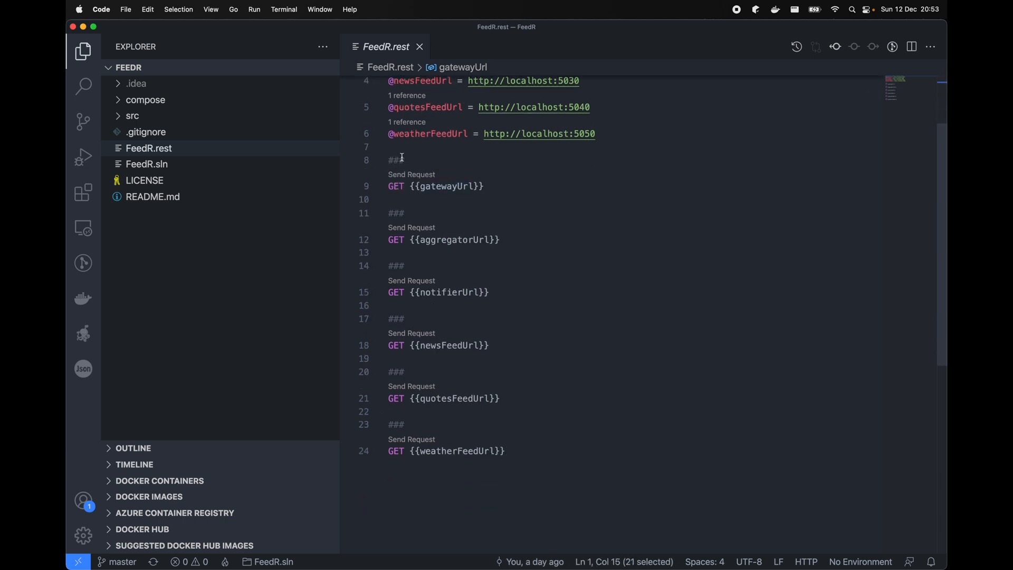
left_click(395, 161)
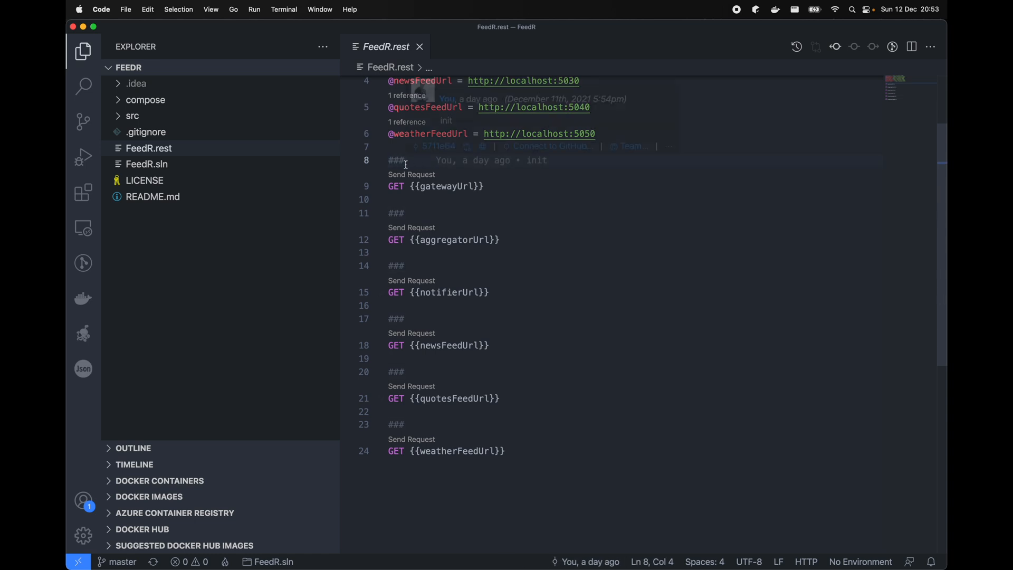
- Send the Gateway, Aggregator, Notifier, News and Weather GET requests from FeedR.rest
left_click(412, 174)
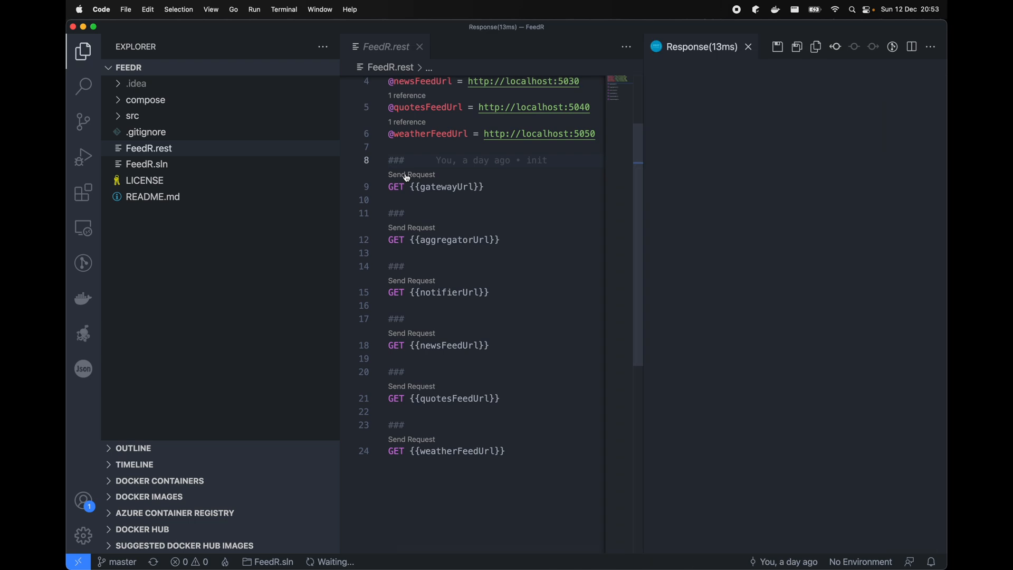
left_click(83, 51)
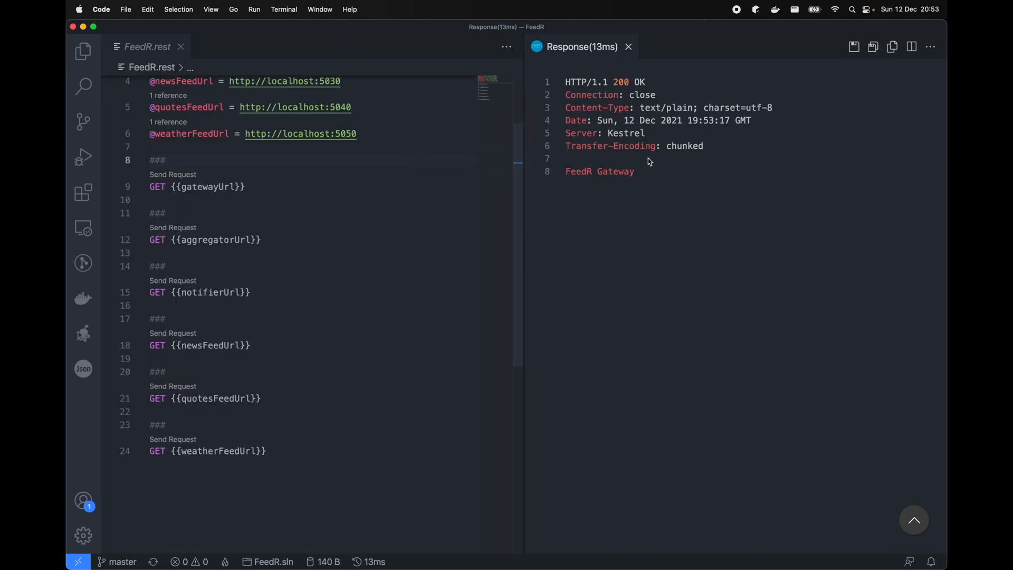
left_click(173, 228)
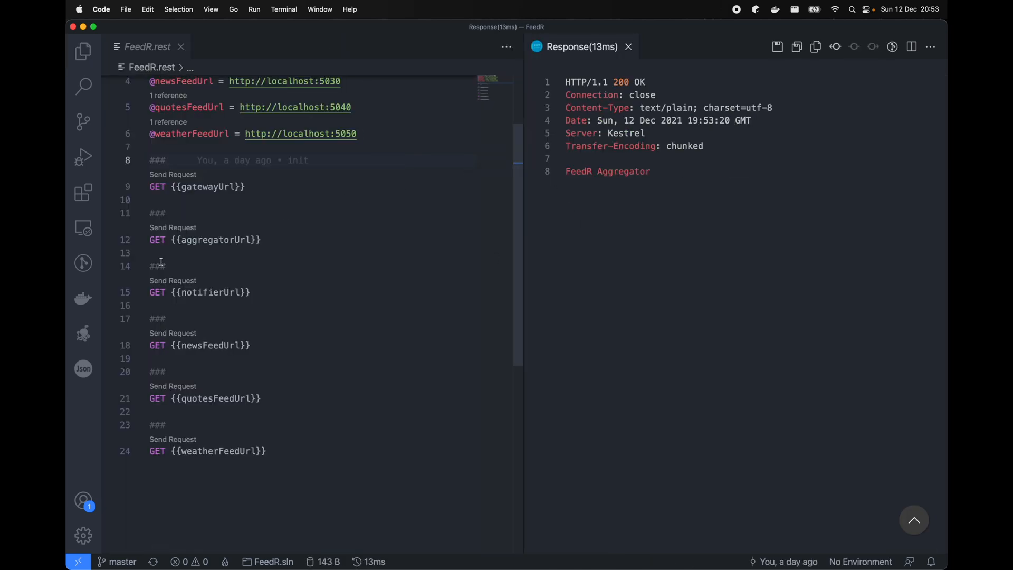
left_click(173, 333)
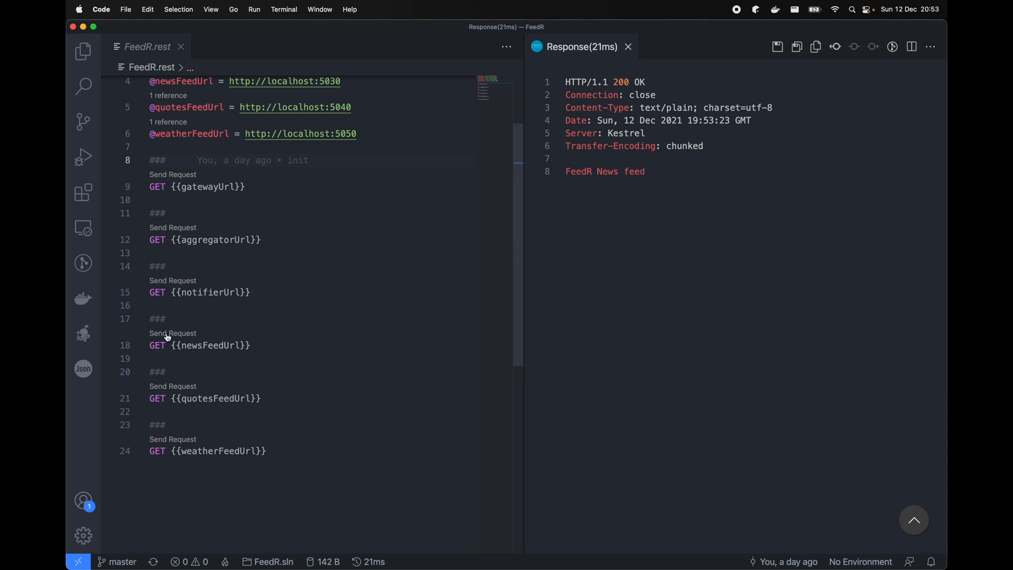
left_click(172, 440)
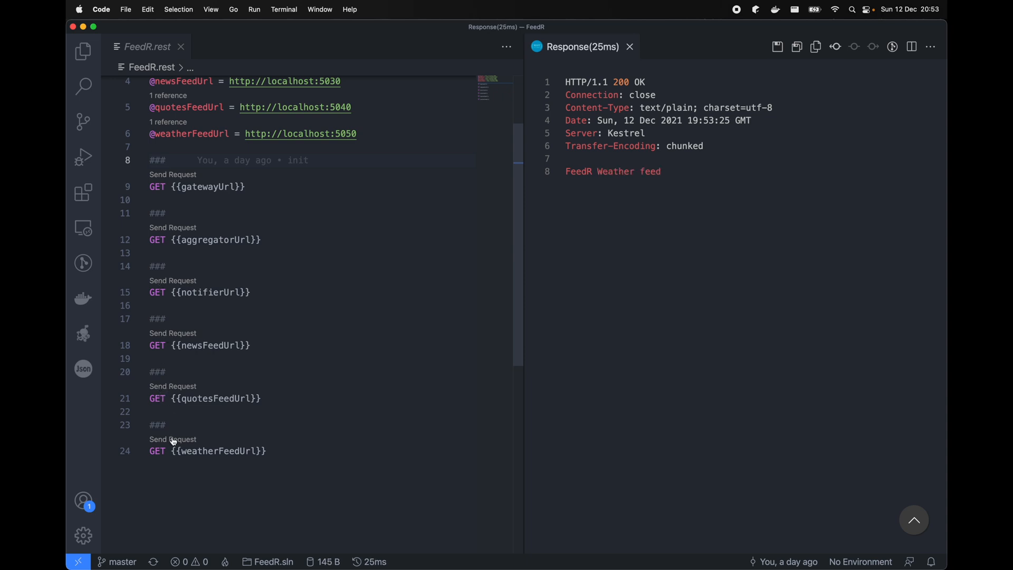
left_click(628, 46)
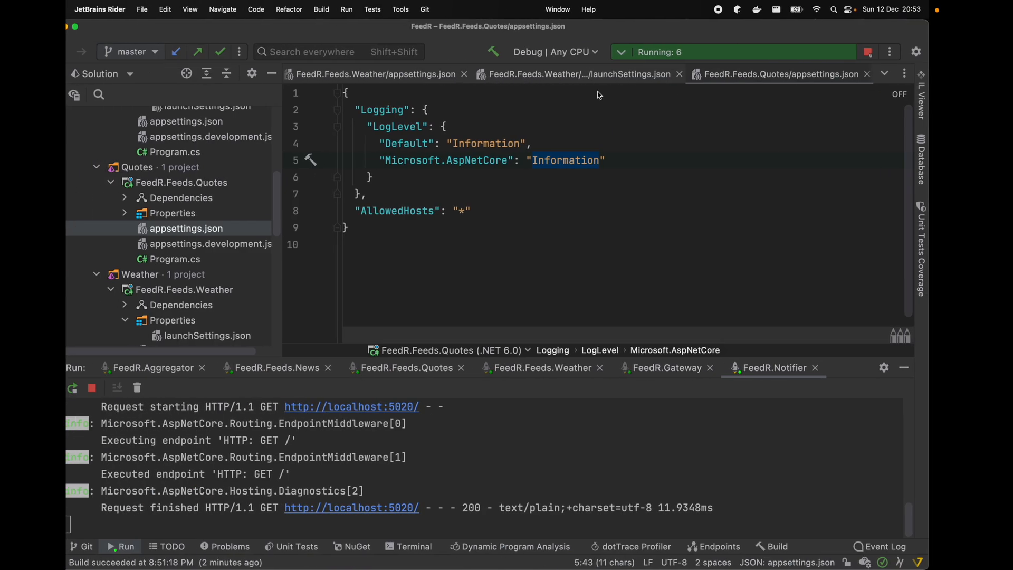
- Stop all running FeedR services and collapse the Feeds solution folder
left_click(886, 52)
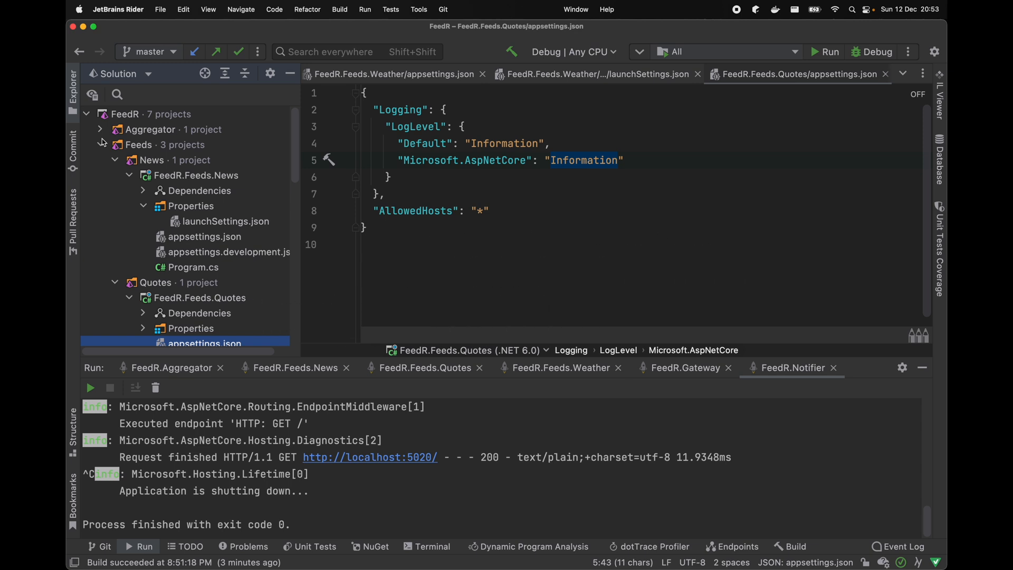
left_click(101, 144)
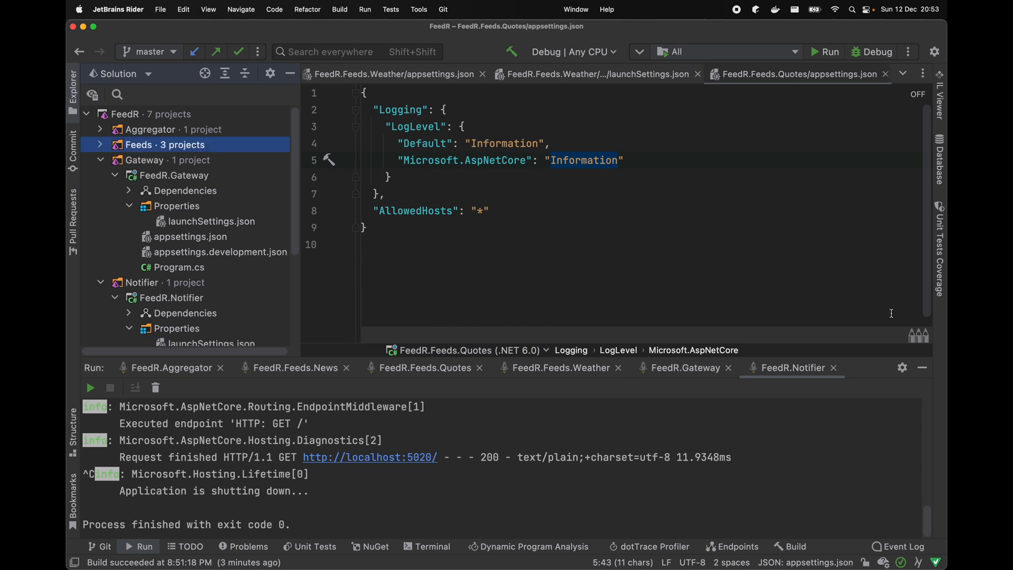